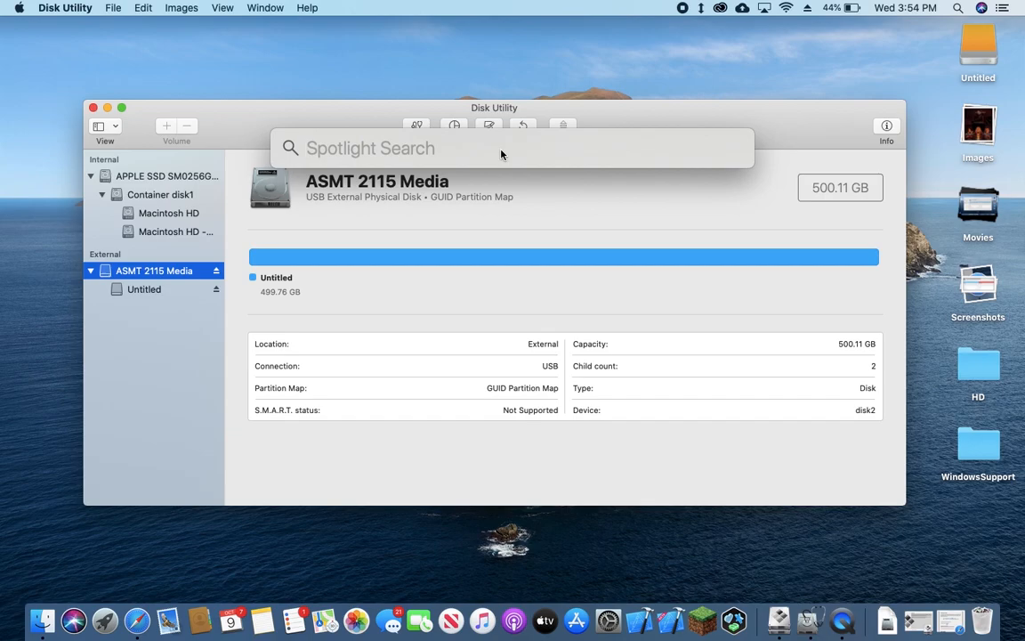
Launch Disk Utility via Spotlight and select the external ASMT 2115 Media disk
text(disk Utility)
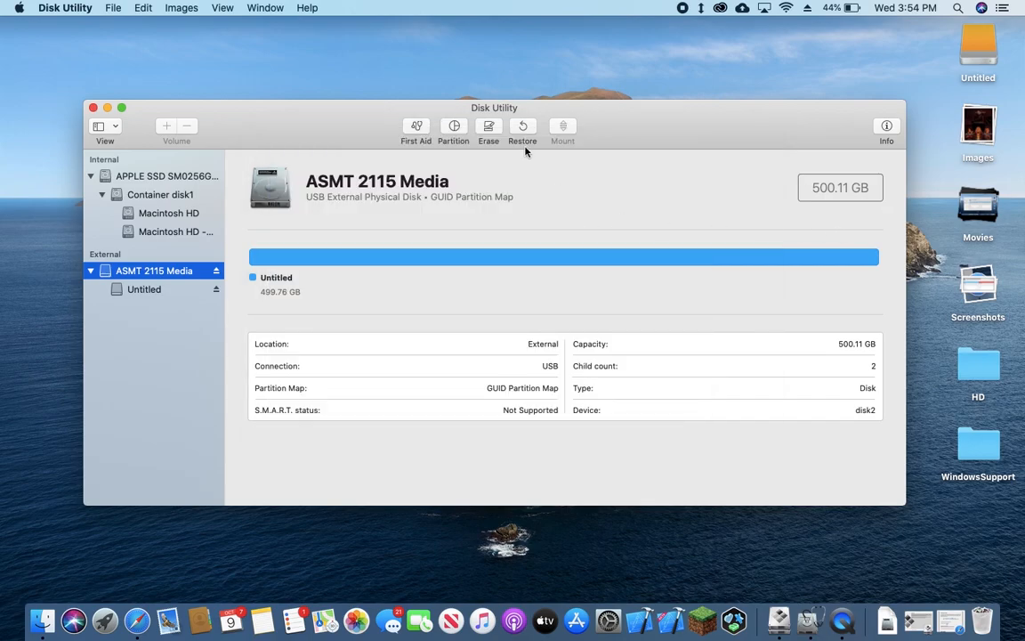
mouse_move(139, 287)
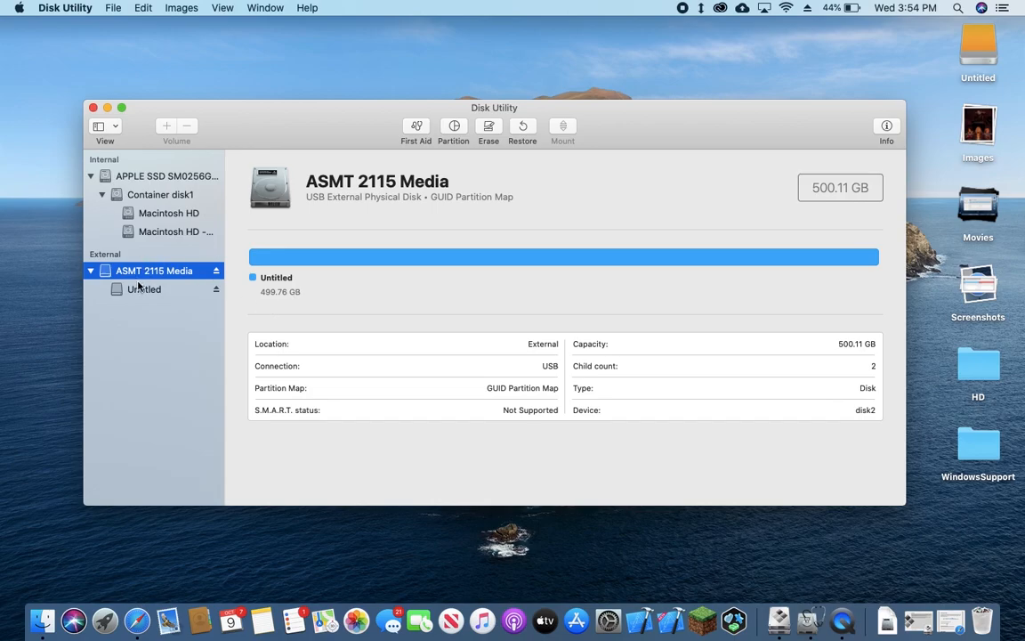
mouse_move(484, 131)
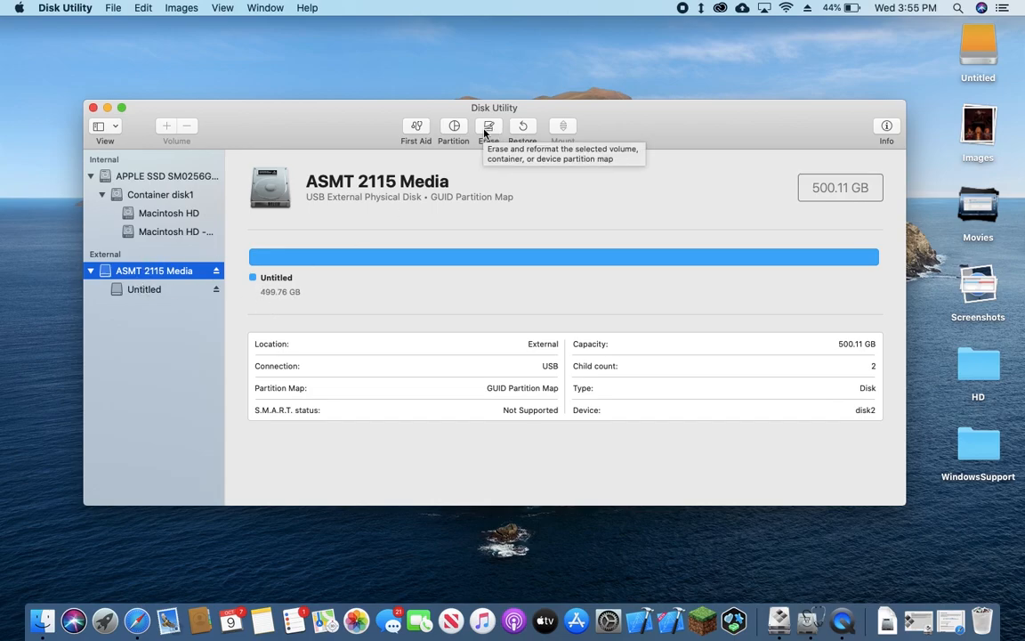
Erase the drive as Mac OS Extended (Journaled) named Hard Drive, declining Time Machine use
click(488, 125)
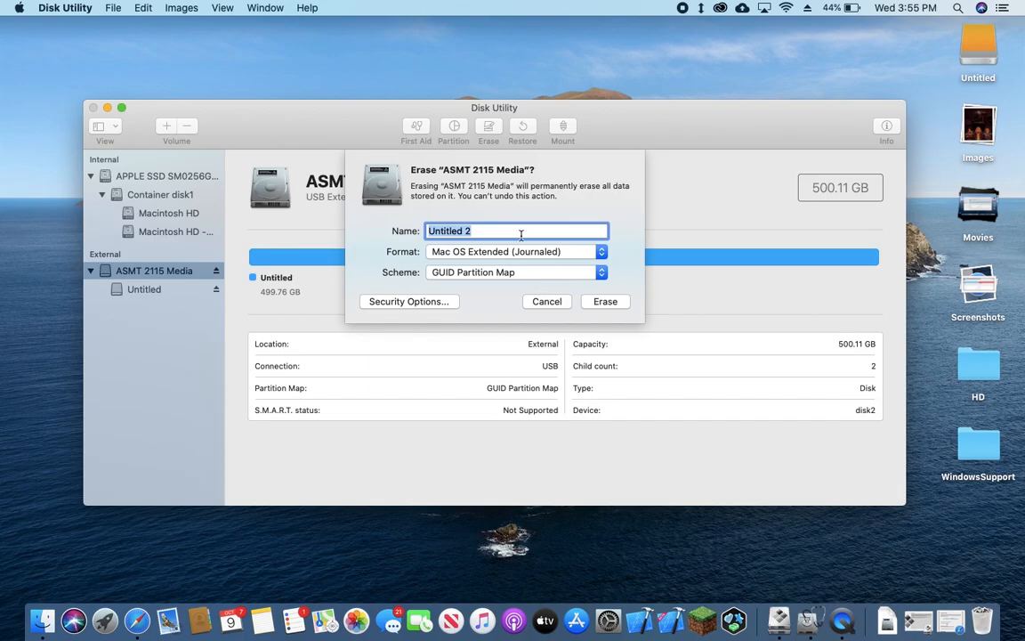
text(Hard Drive)
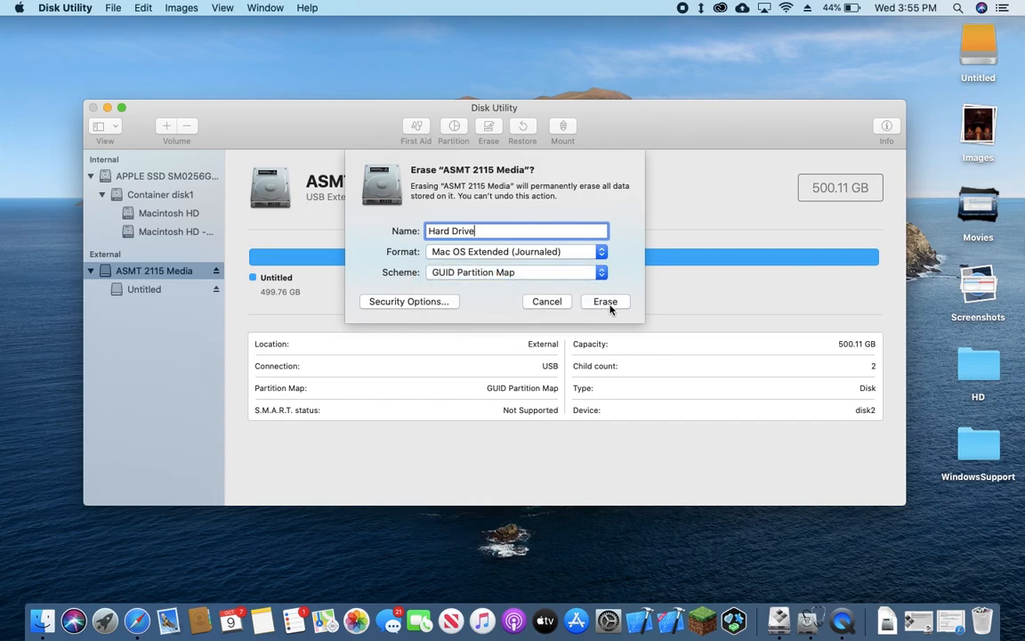
click(605, 300)
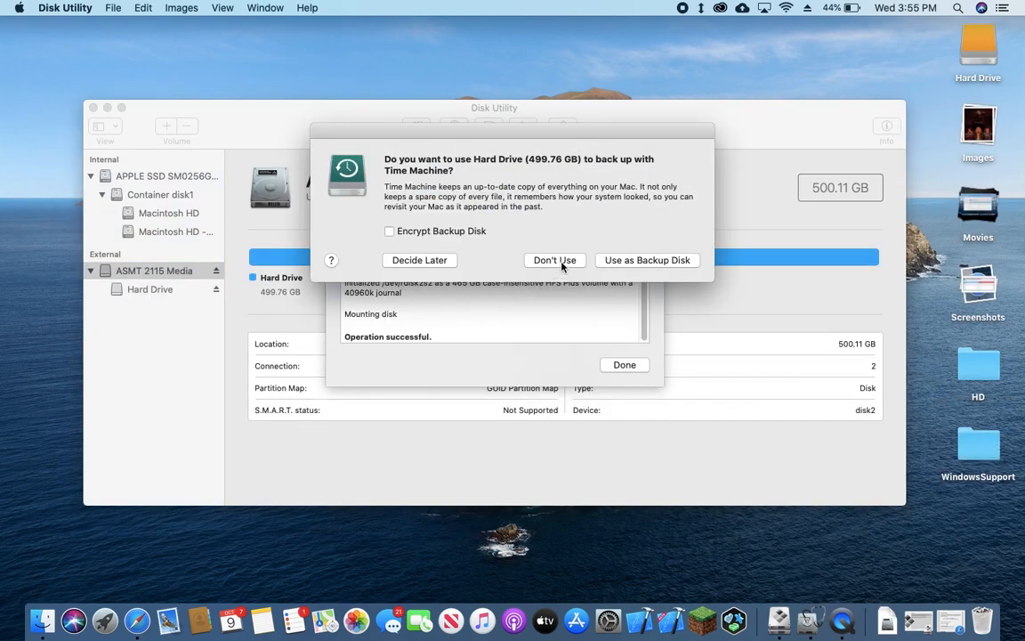
click(556, 259)
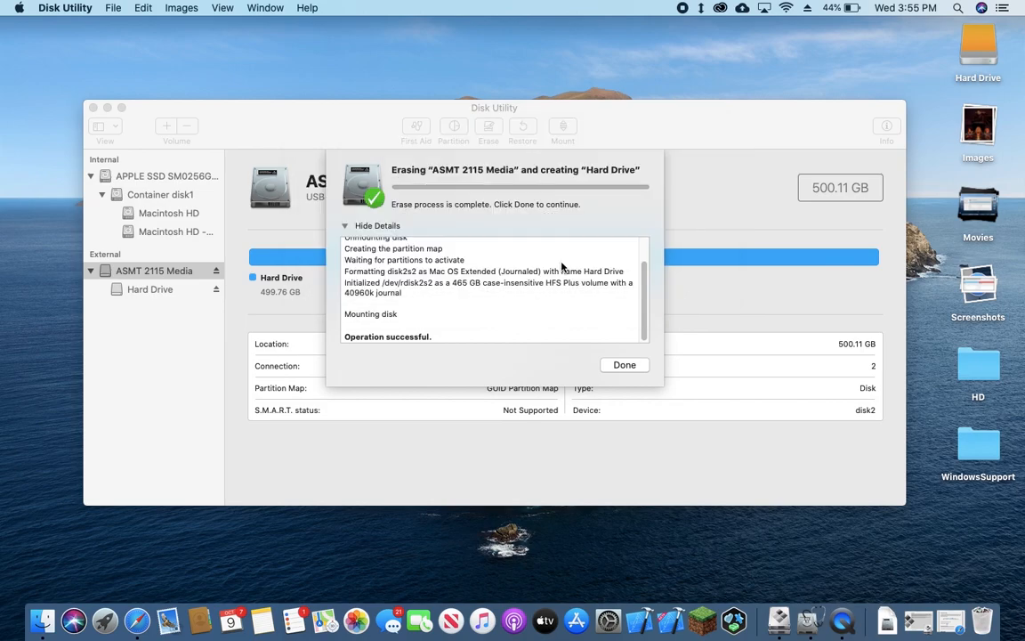
click(623, 363)
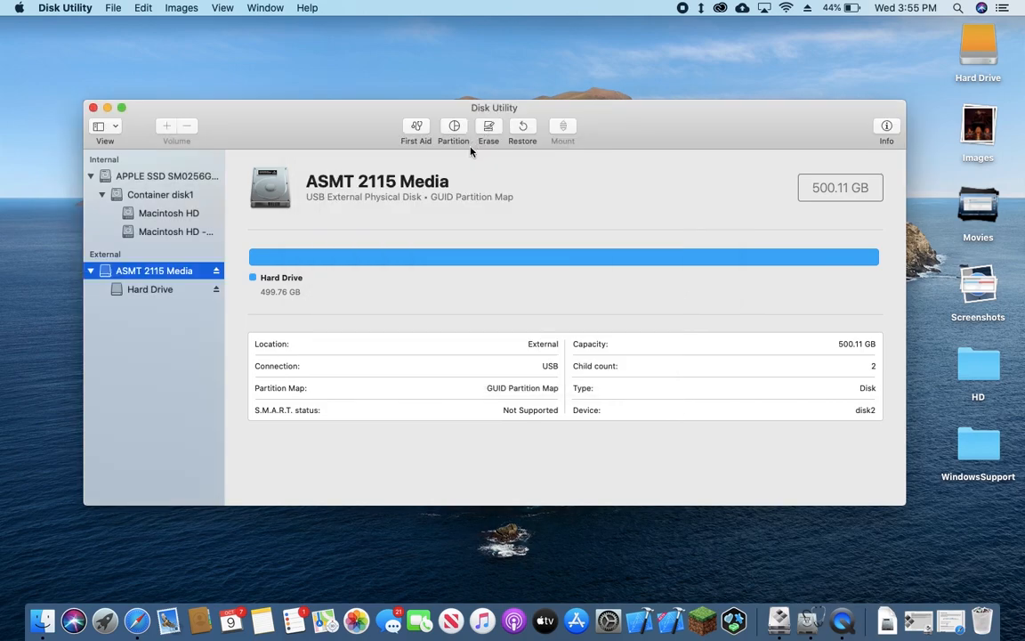
In the partition setup, rename the volume Mojave, format it APFS and size it 250 GB
click(452, 128)
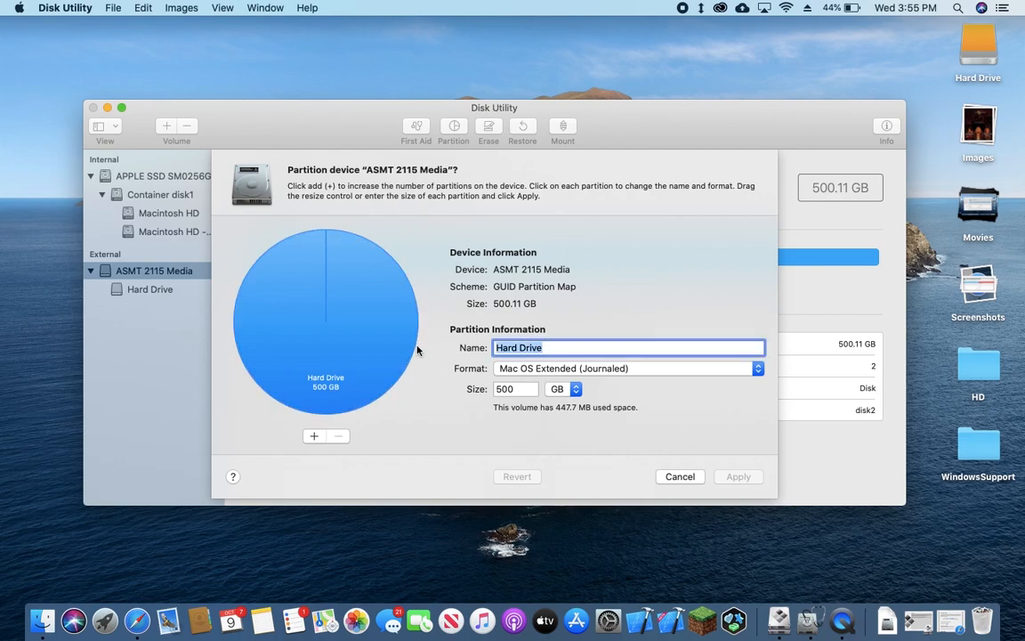
text(Moja)
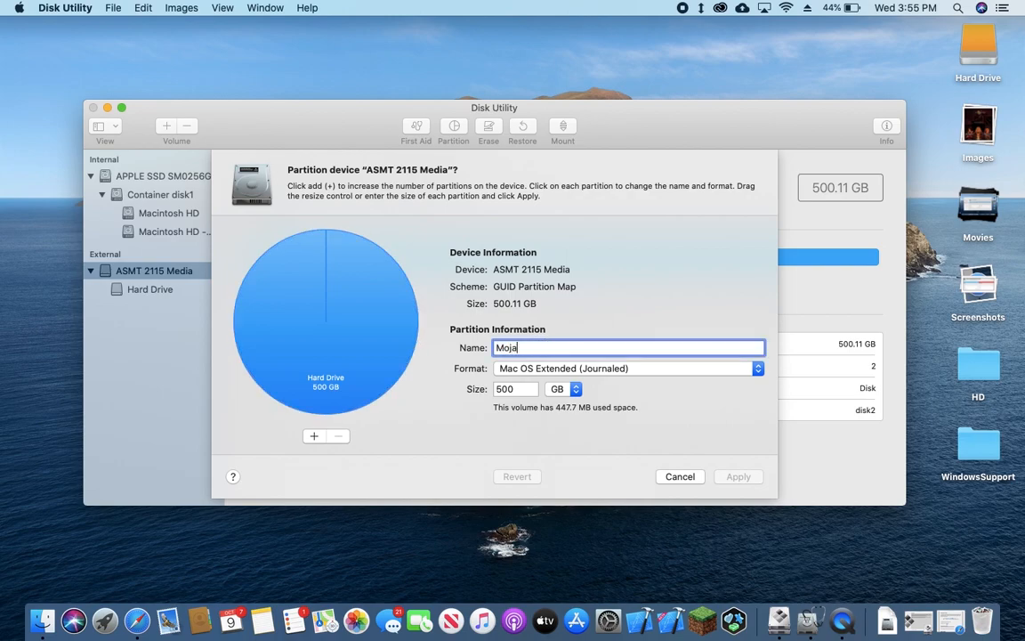
text(ve)
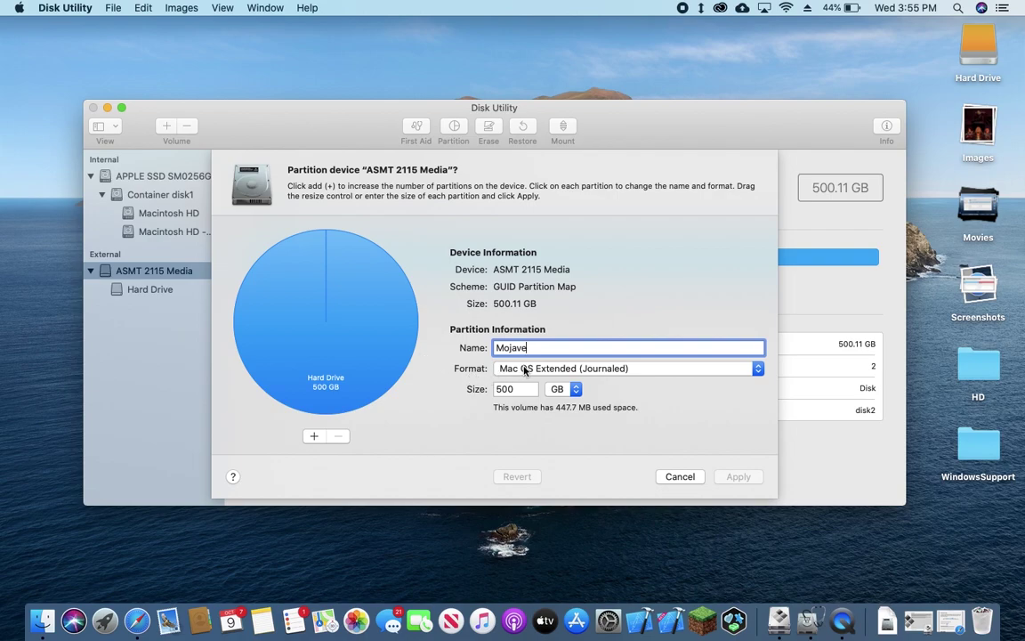
click(627, 368)
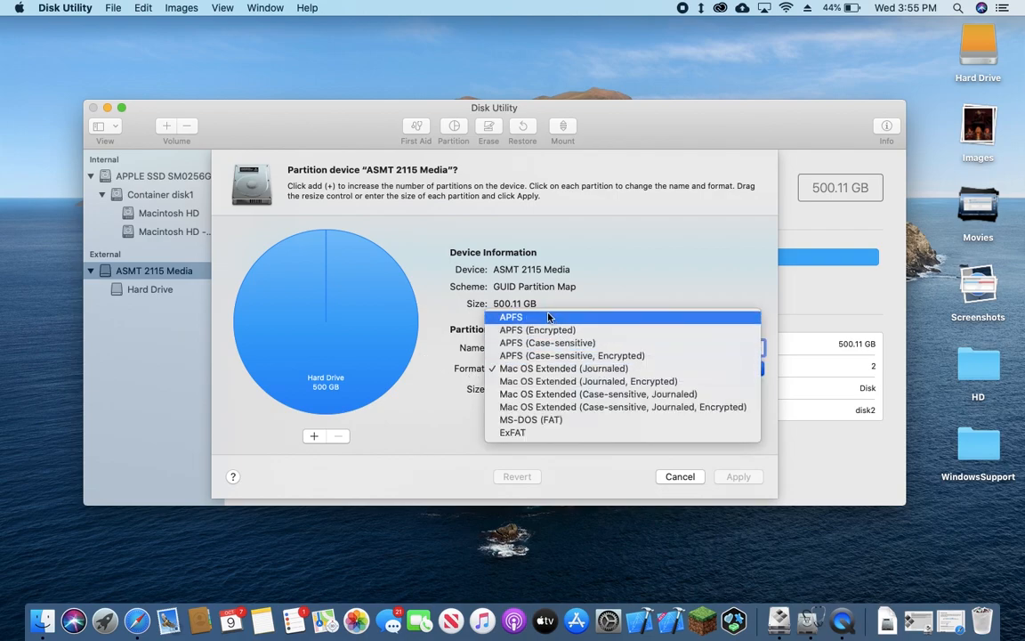
click(511, 317)
text(Mojave)
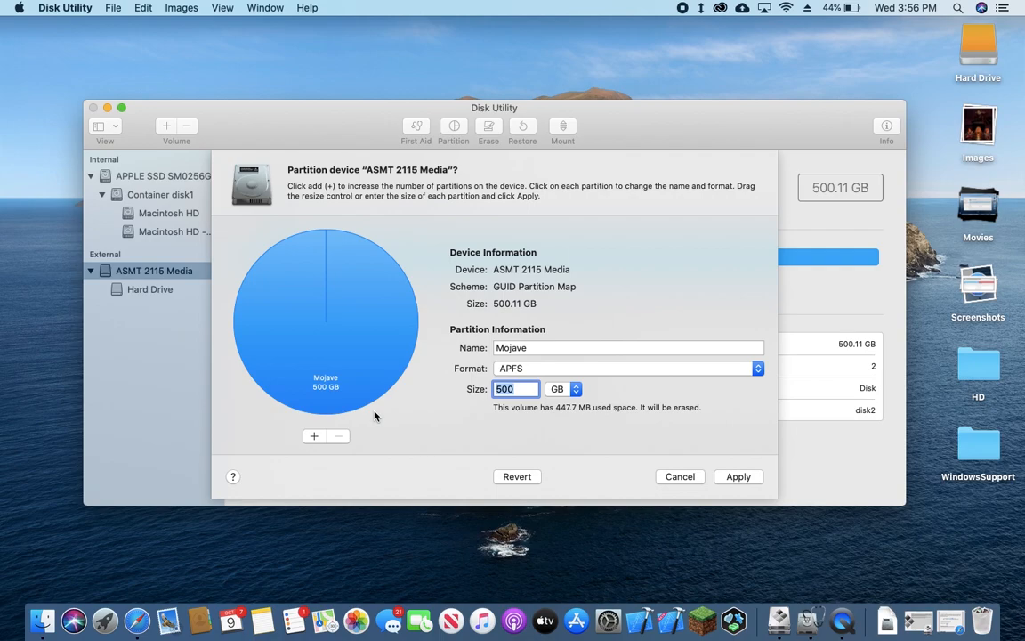
text(250)
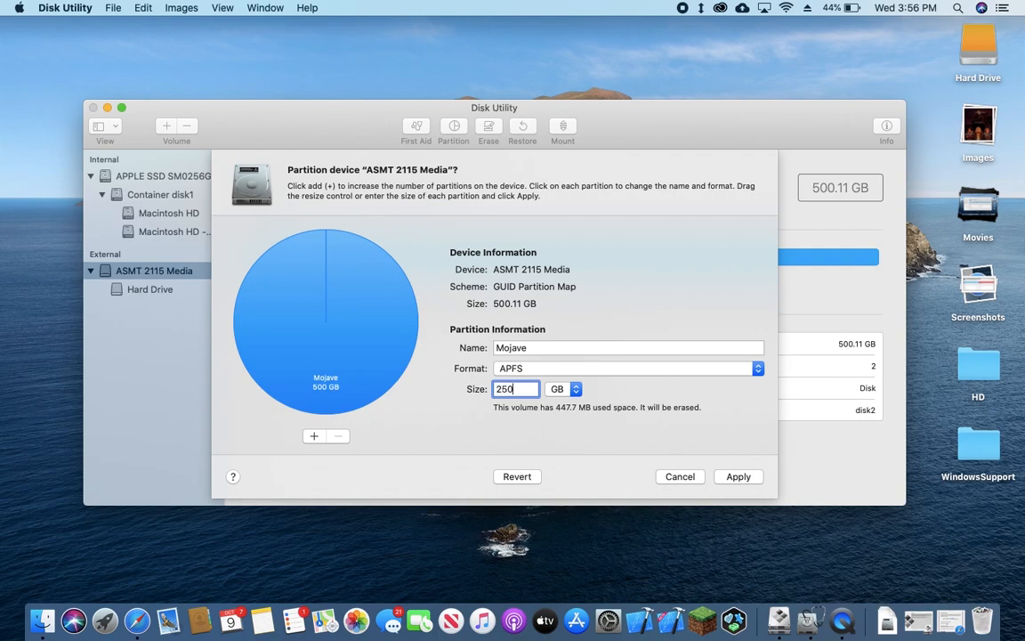
mouse_move(313, 436)
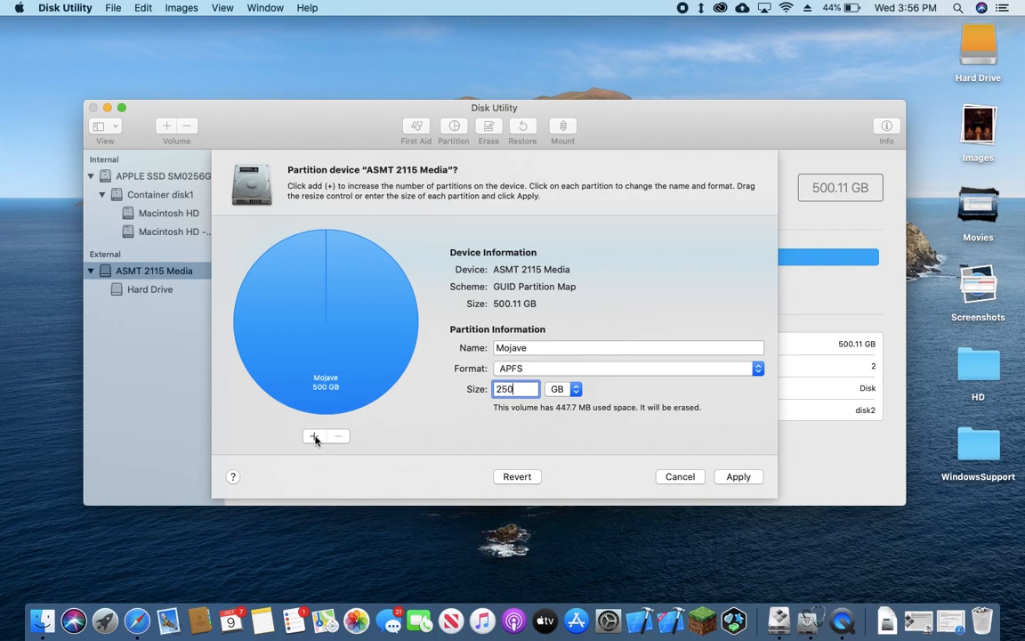
Add a second partition named Win10 formatted ExFAT and apply the new layout
click(314, 436)
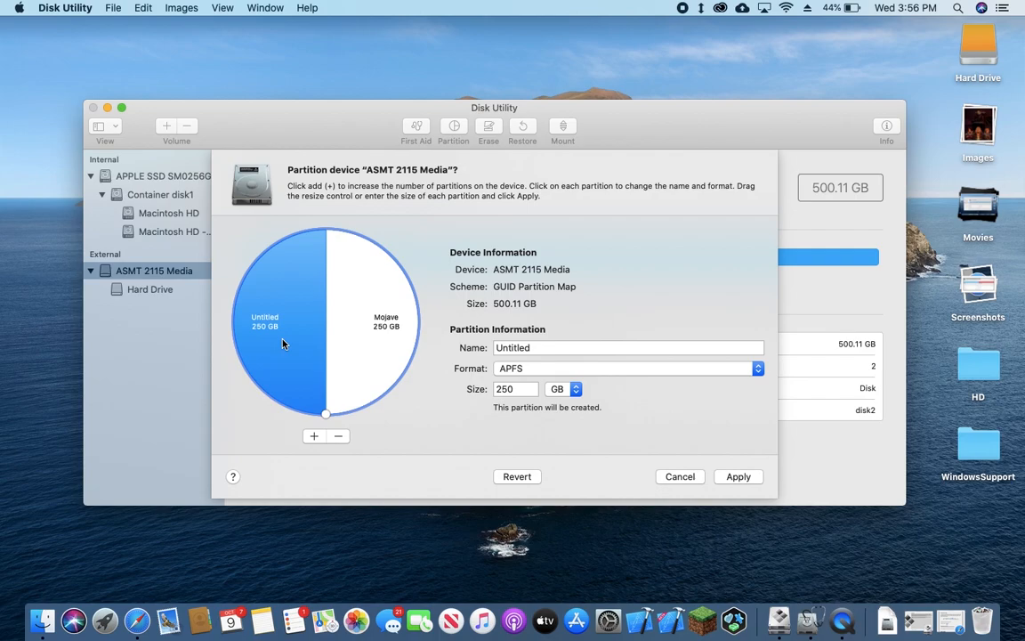
click(555, 347)
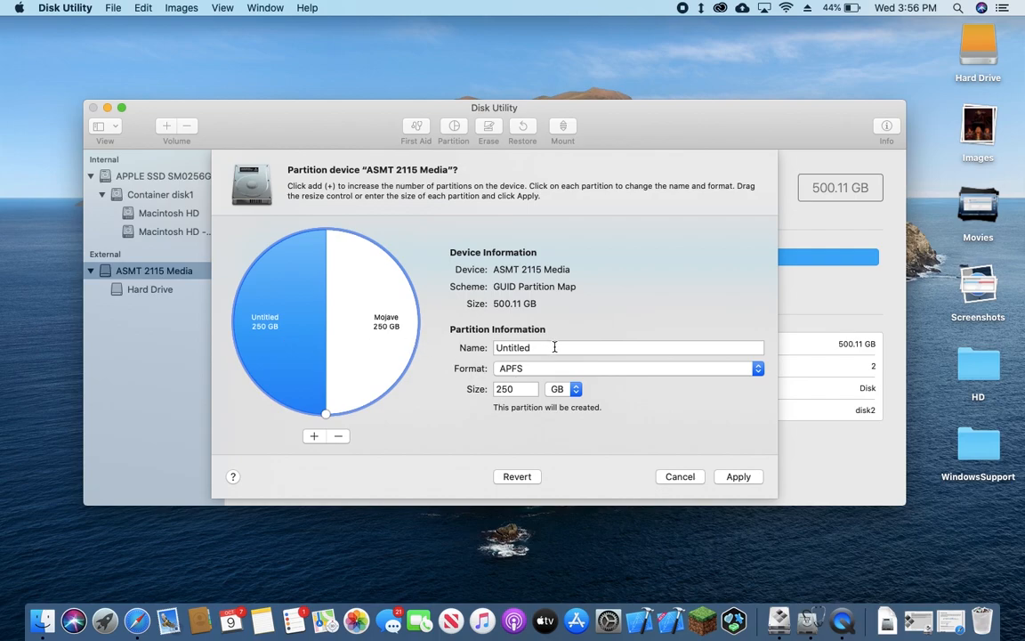
text(Win)
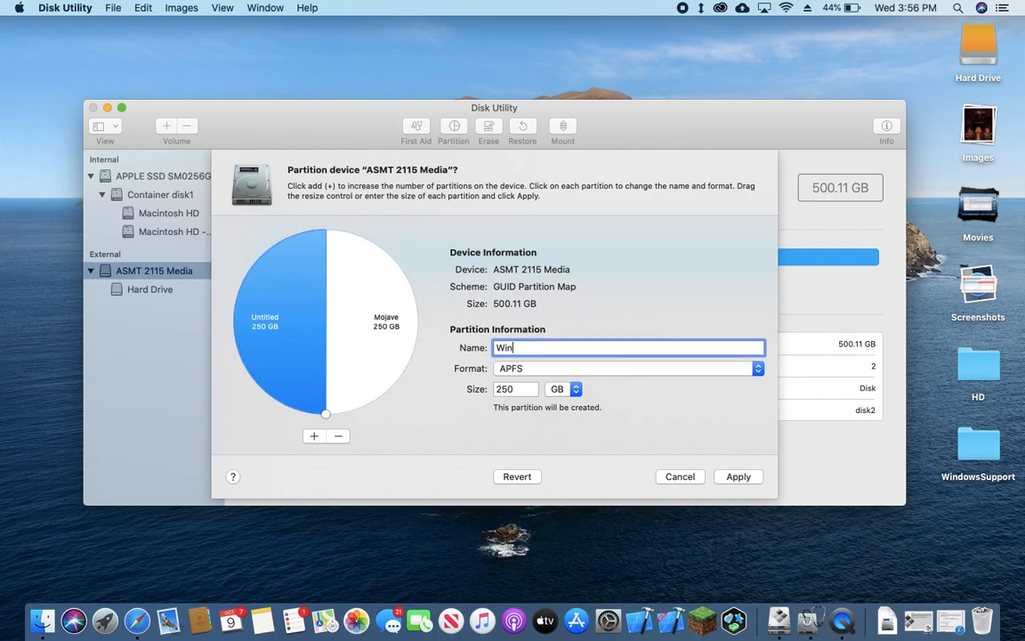
text(10)
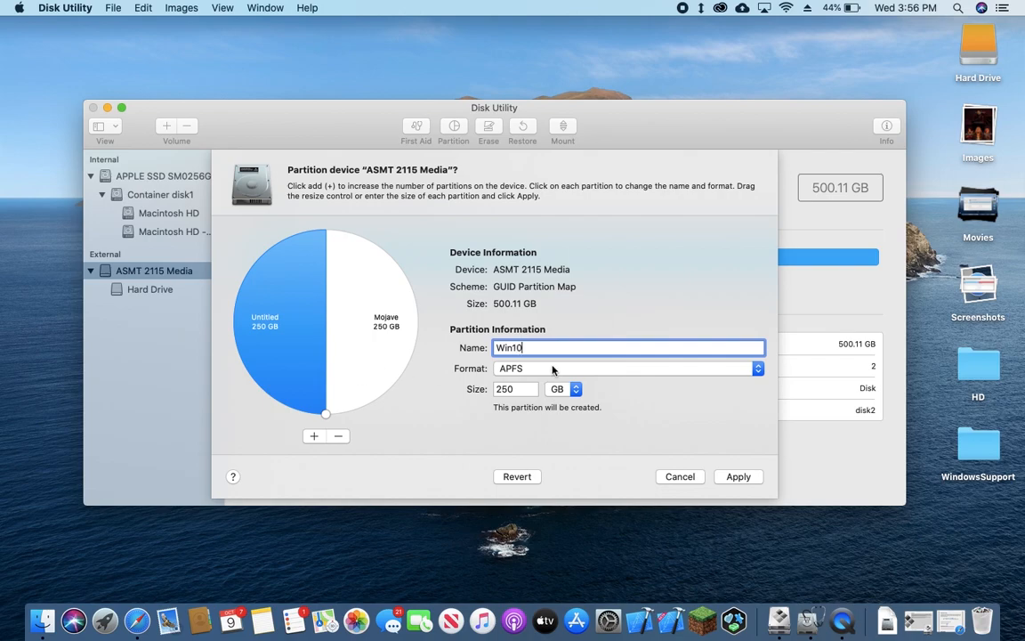
click(626, 368)
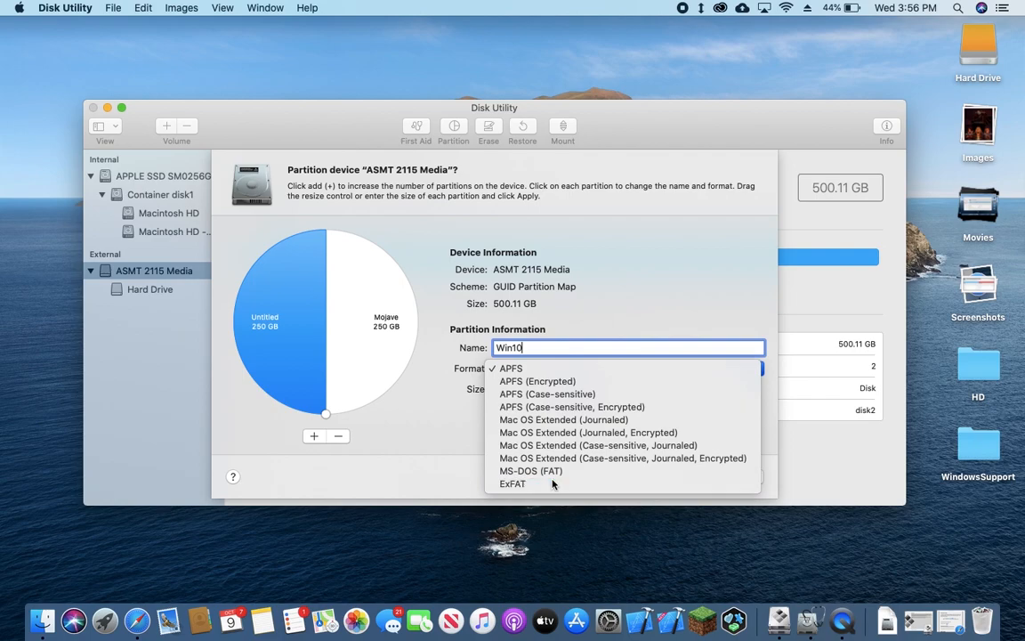
click(512, 484)
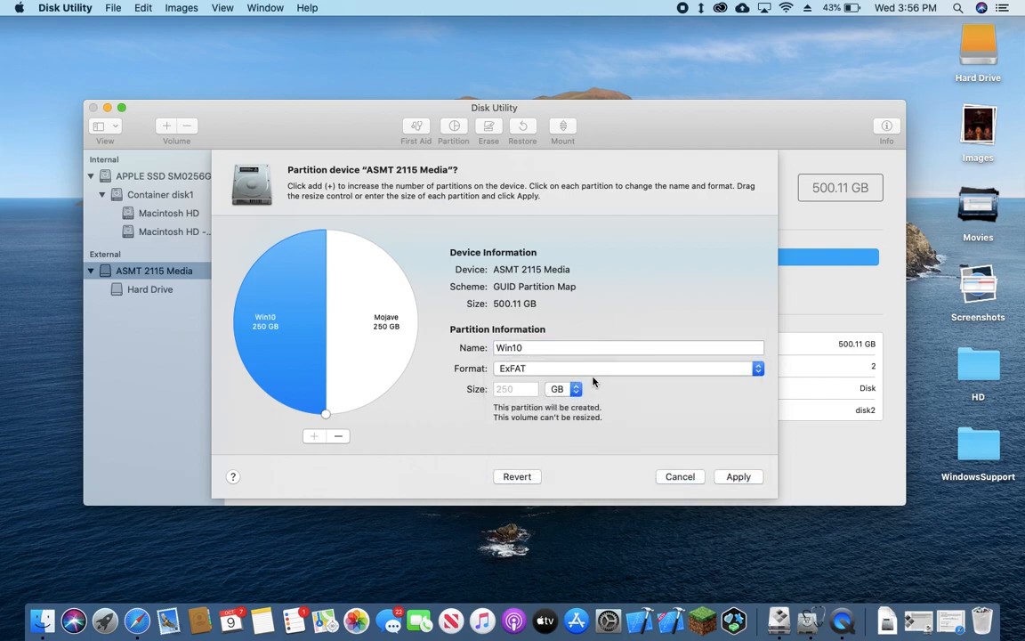
click(737, 477)
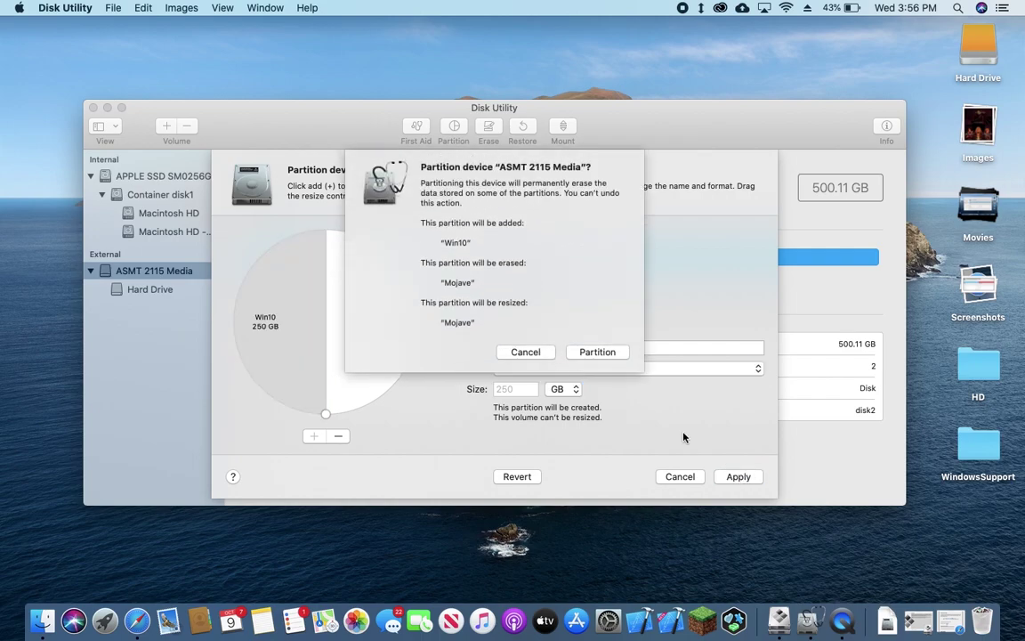
Confirm the partitioning into Mojave and Win10 and dismiss the completion report
click(598, 352)
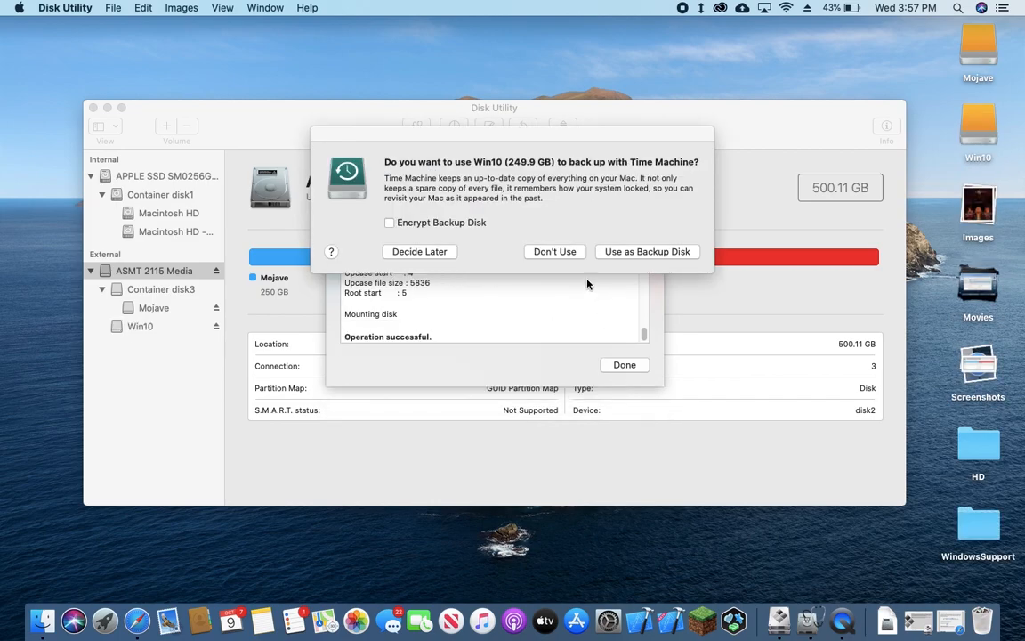
mouse_move(516, 182)
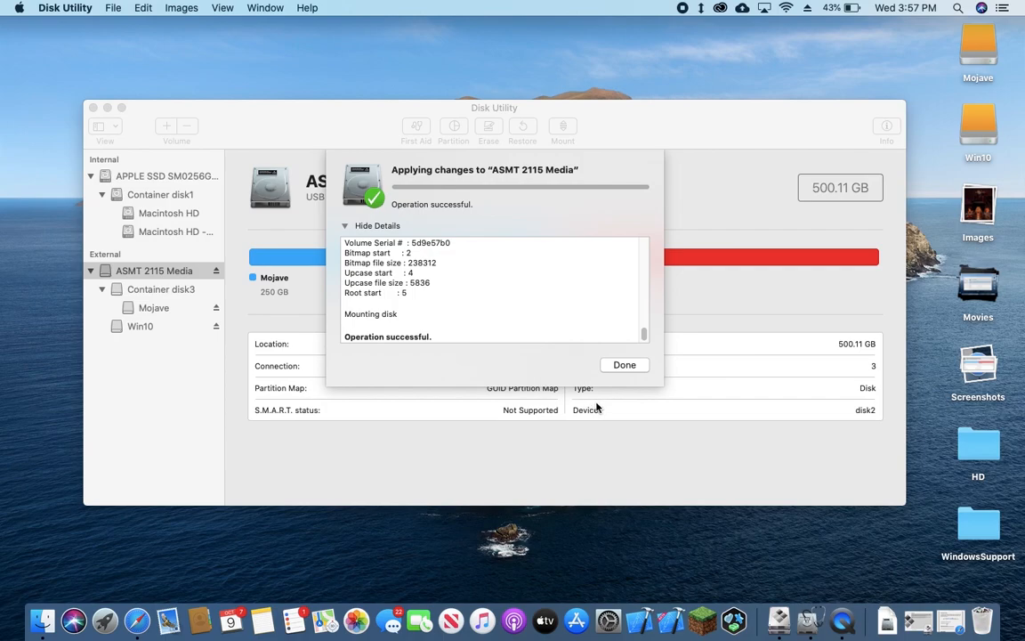
click(623, 364)
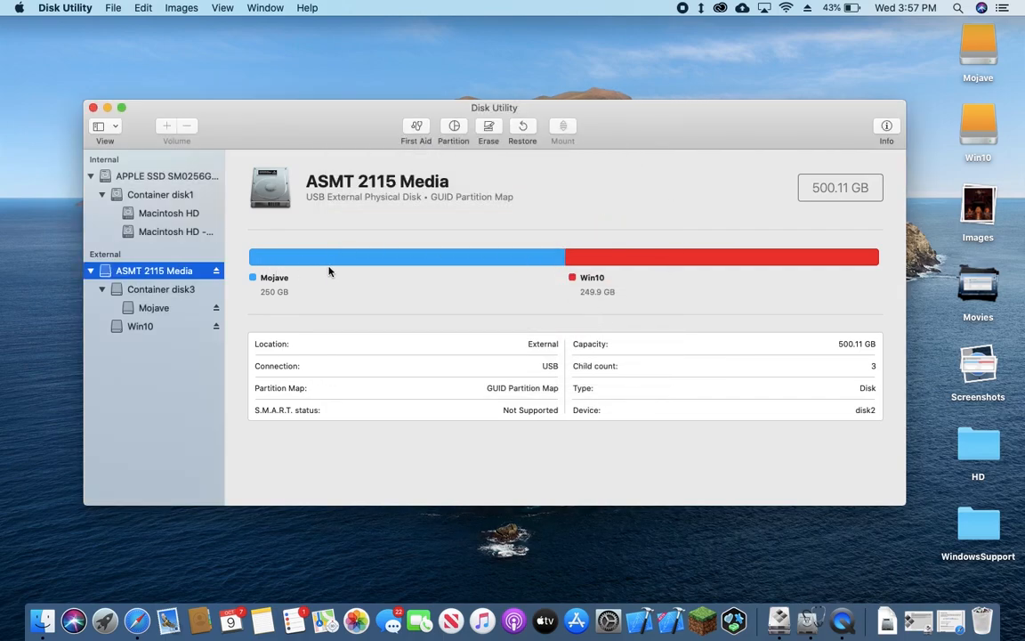
mouse_move(477, 303)
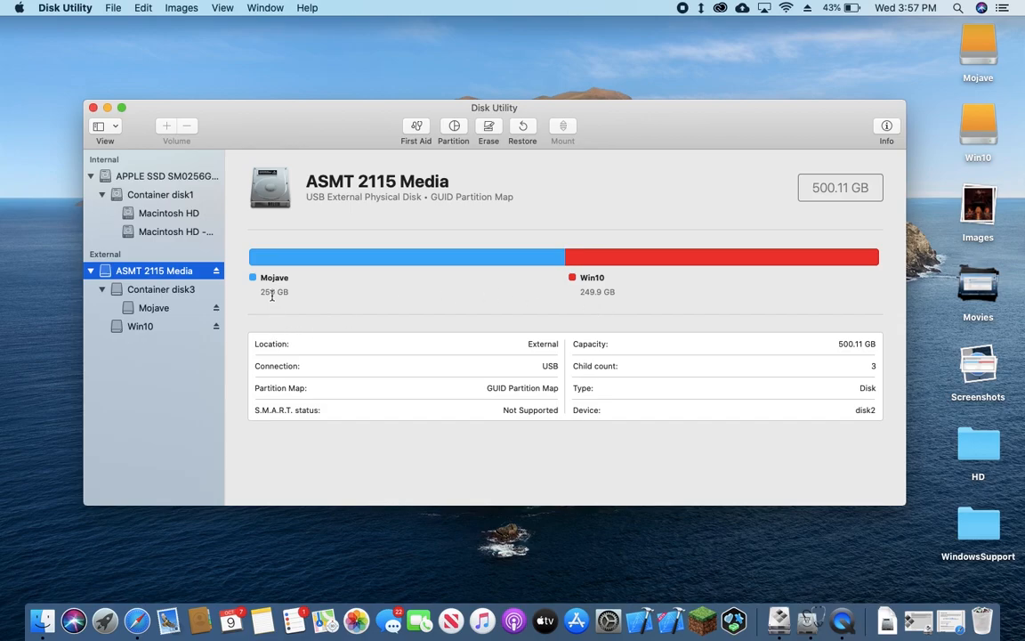
mouse_move(598, 316)
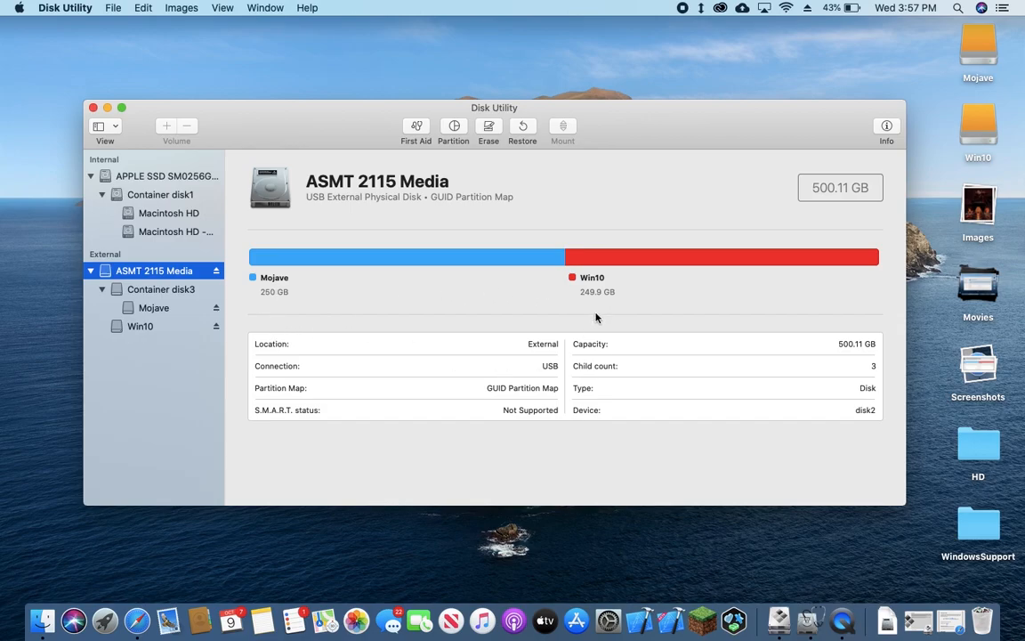
mouse_move(175, 313)
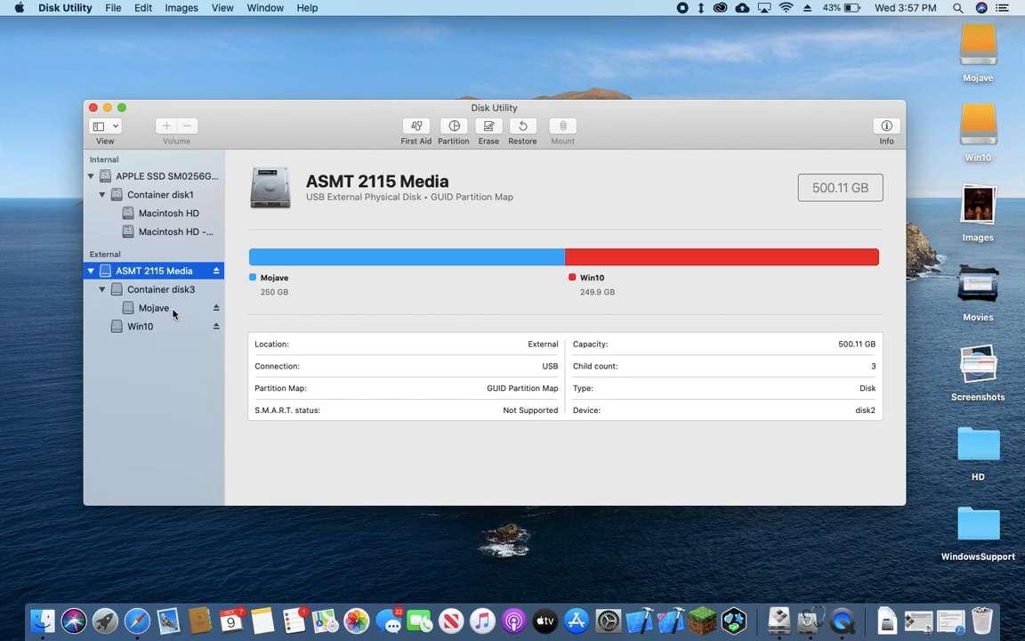
View the Mojave volume's details, then the 249.9 GB ExFAT Win10 volume's details
click(153, 306)
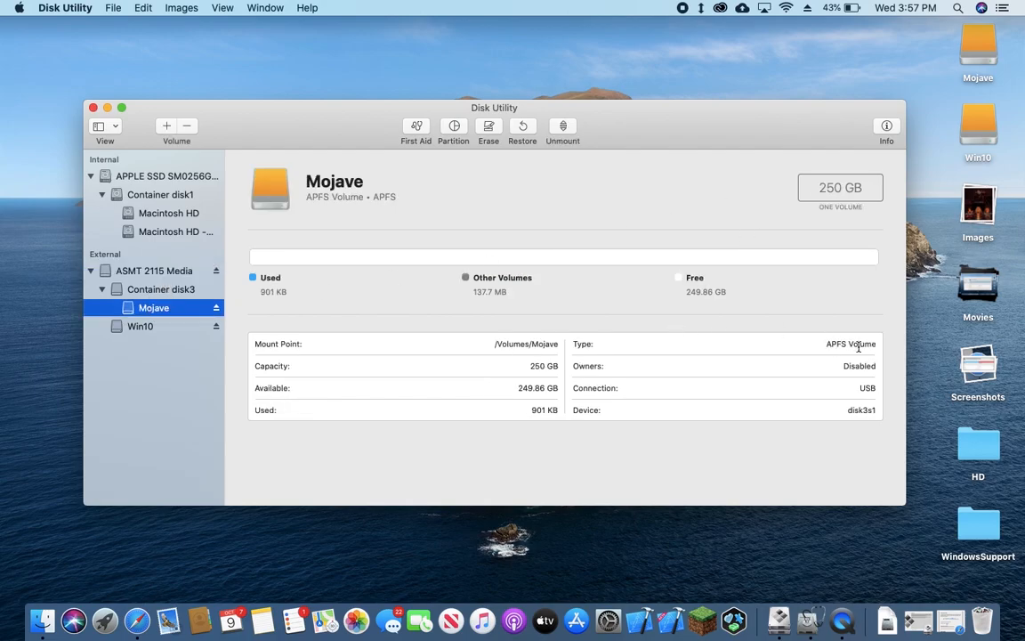
click(139, 326)
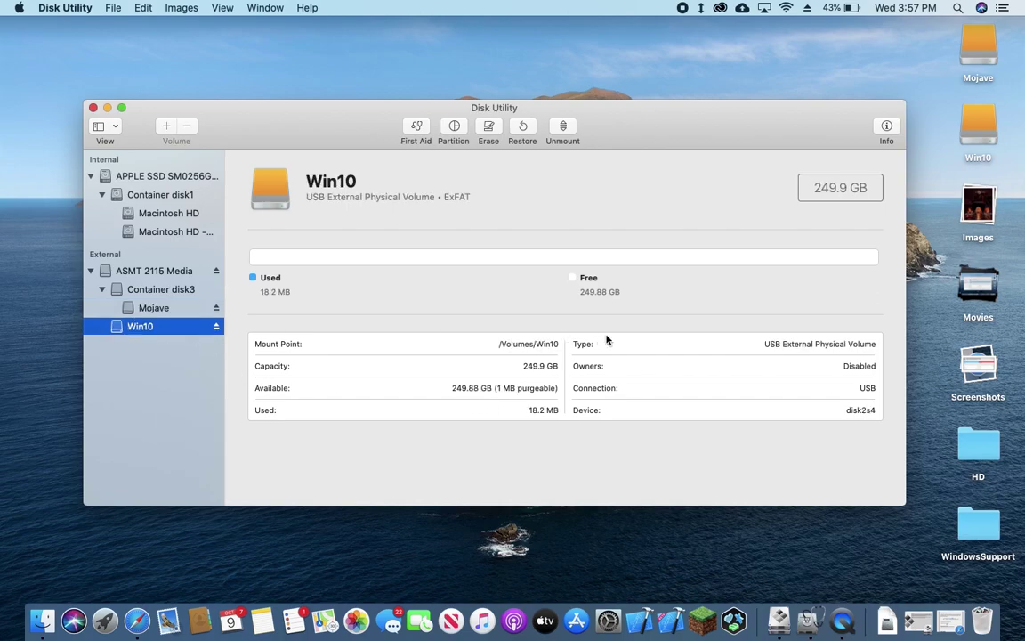
mouse_move(434, 213)
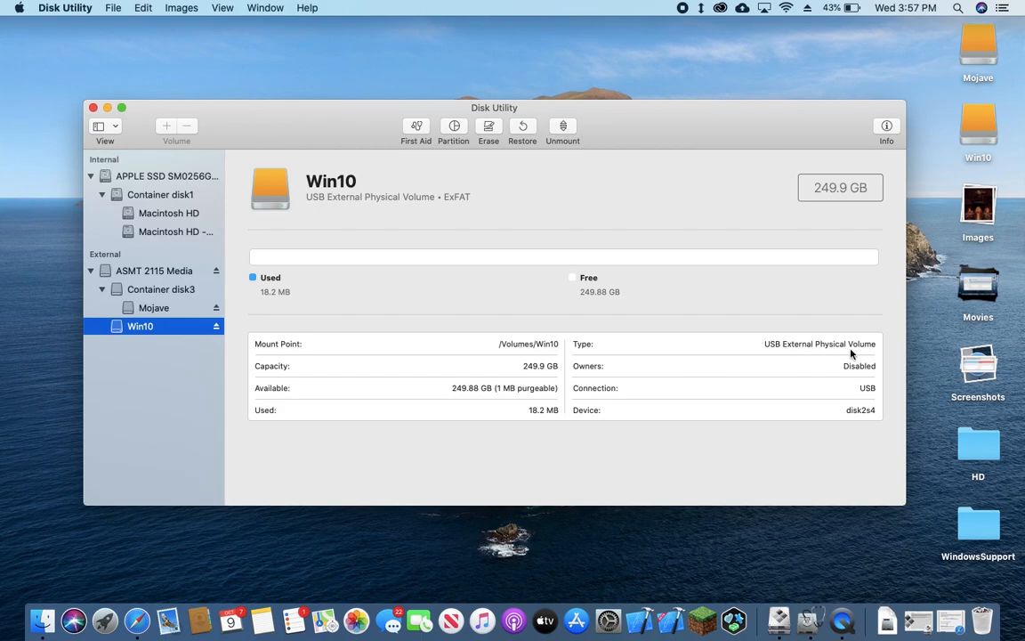
mouse_move(821, 345)
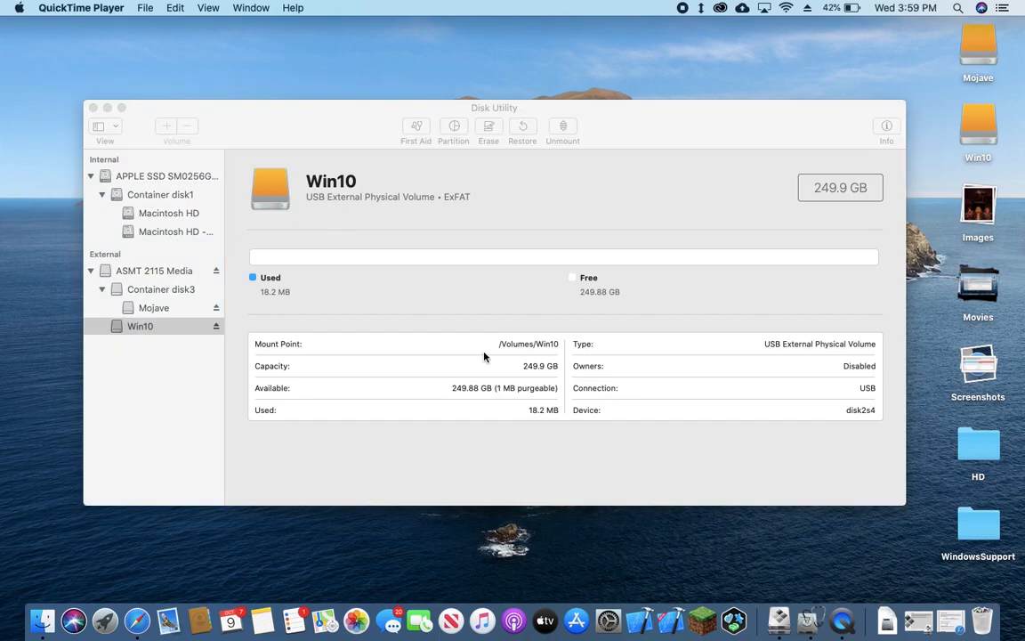
mouse_move(155, 598)
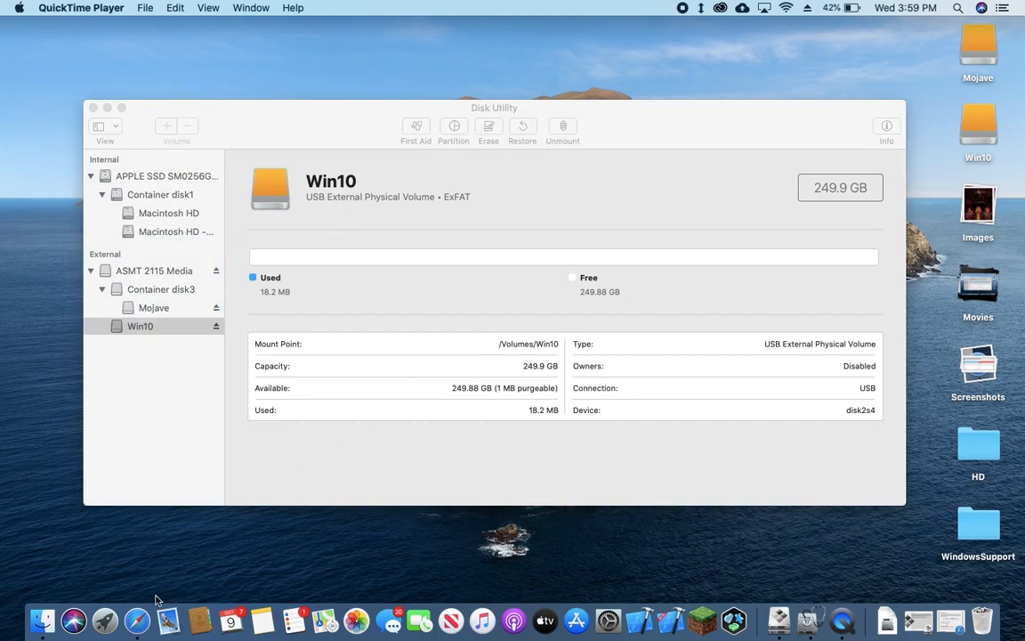
In Safari, open the dosdude1 macOS Mojave Patcher result and scroll to Requirements and Download
click(133, 626)
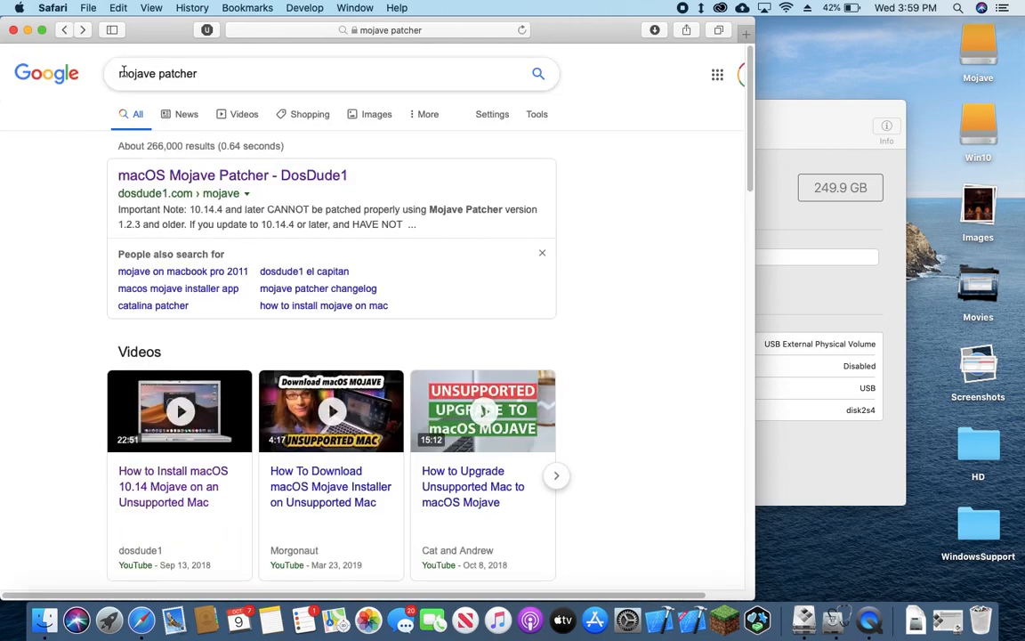
click(249, 175)
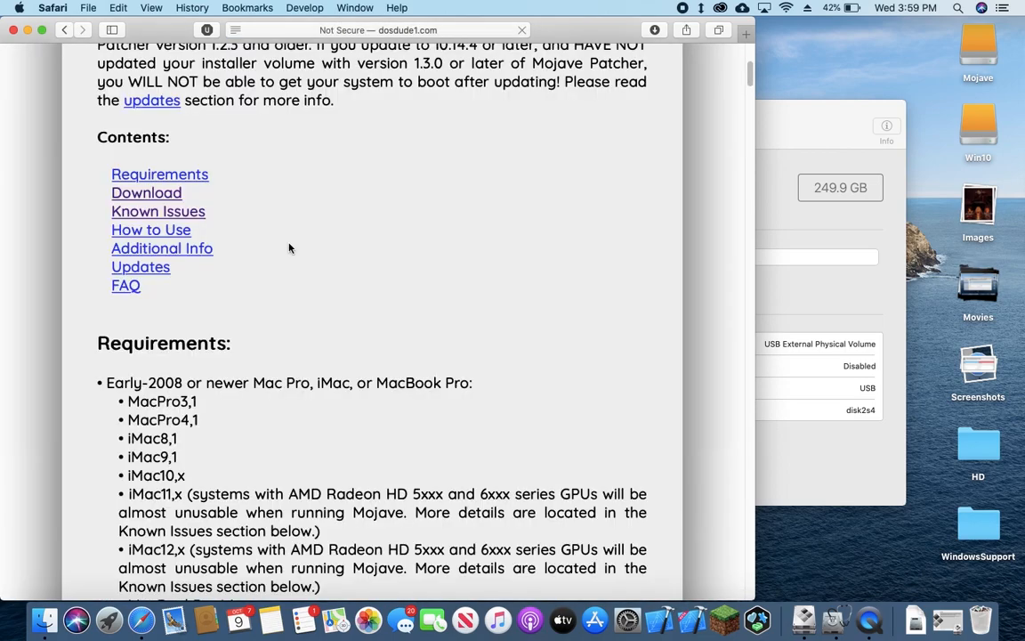
scroll(down, 3)
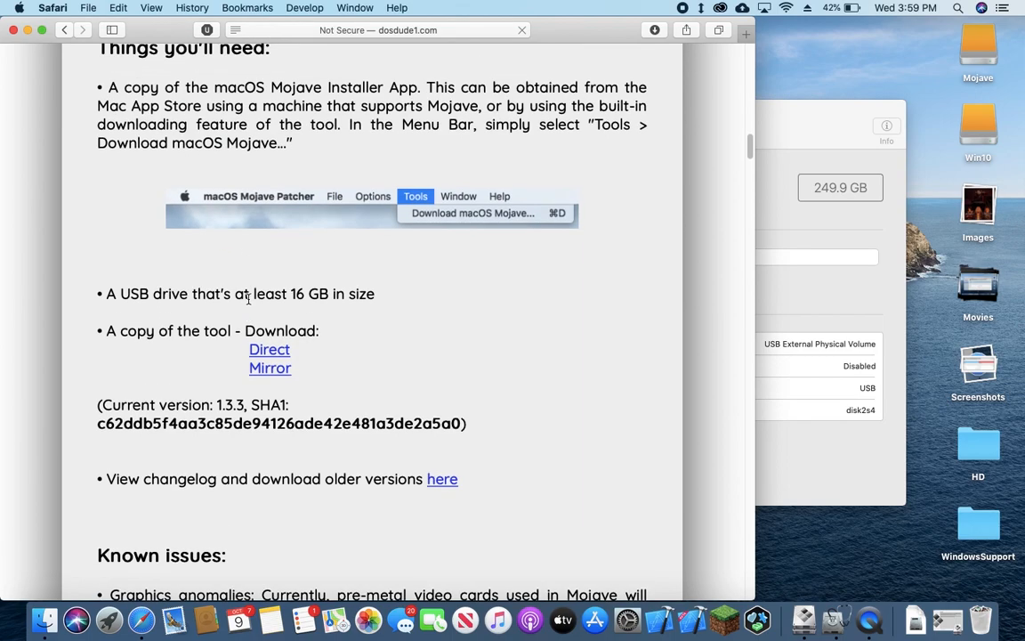
scroll(down, 3)
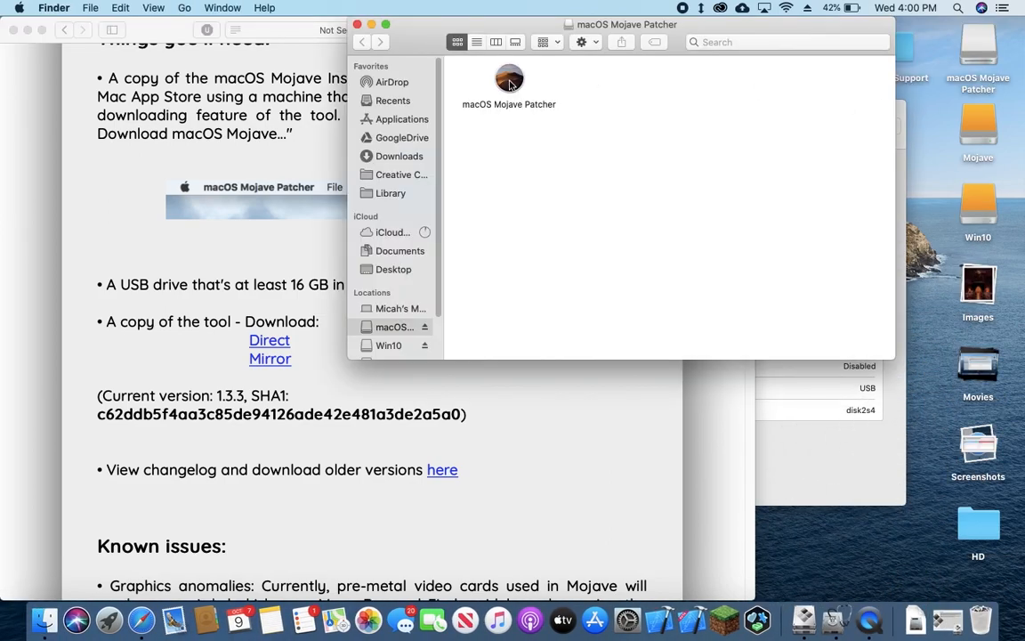
Launch macOS Mojave Patcher, allowing the unverified app and dismissing the supported-machine notice
click(509, 80)
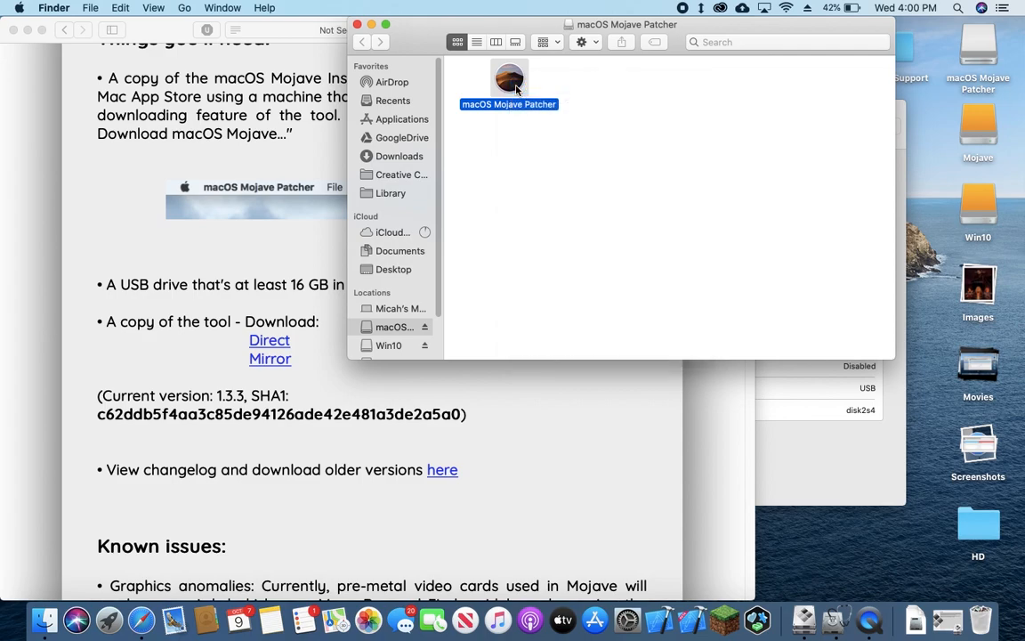
double_click(509, 73)
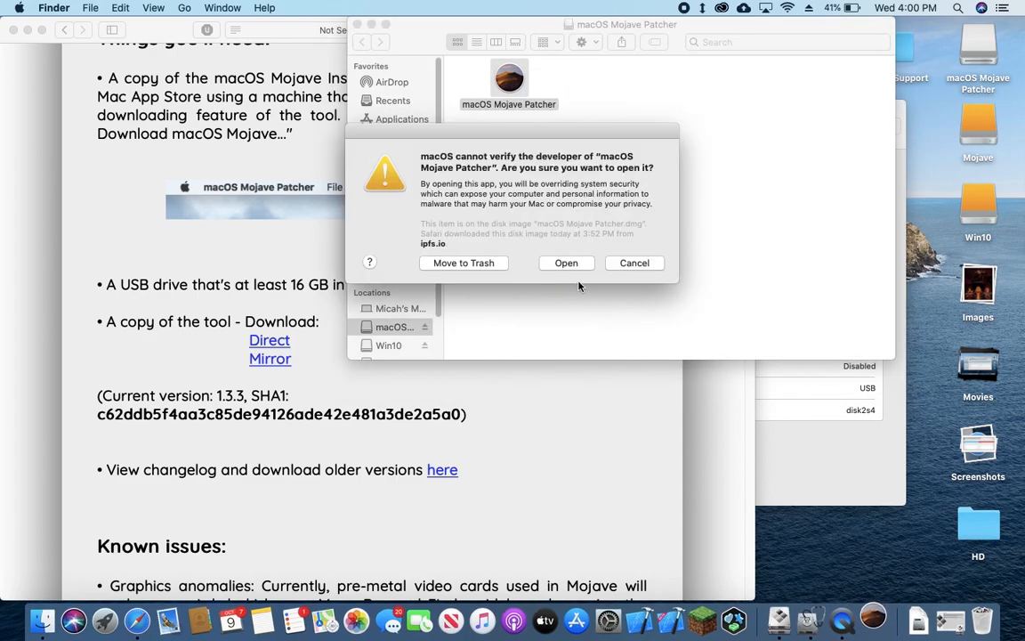
click(566, 264)
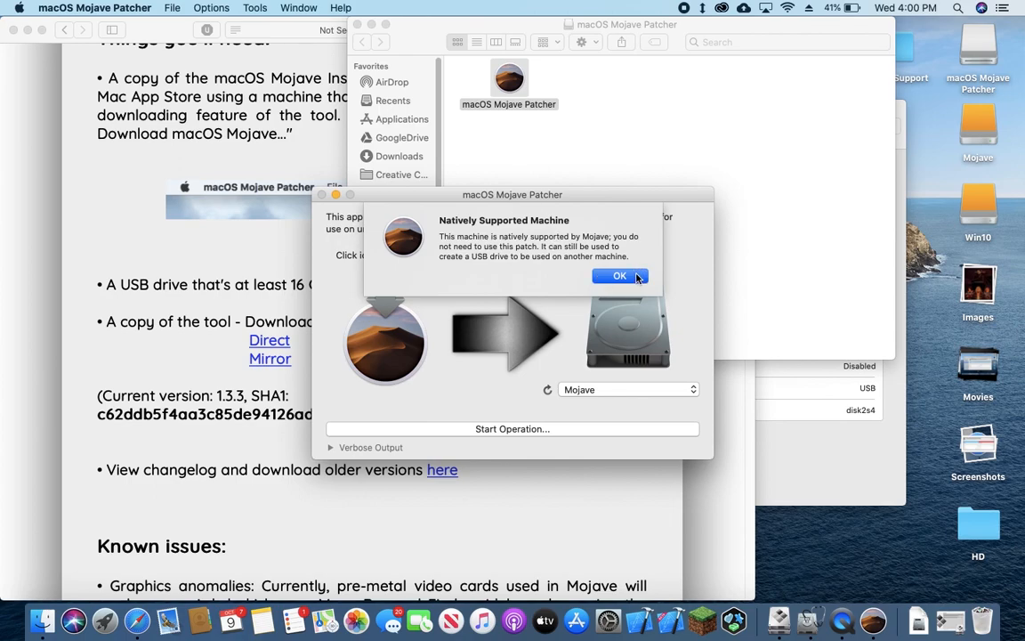
click(619, 274)
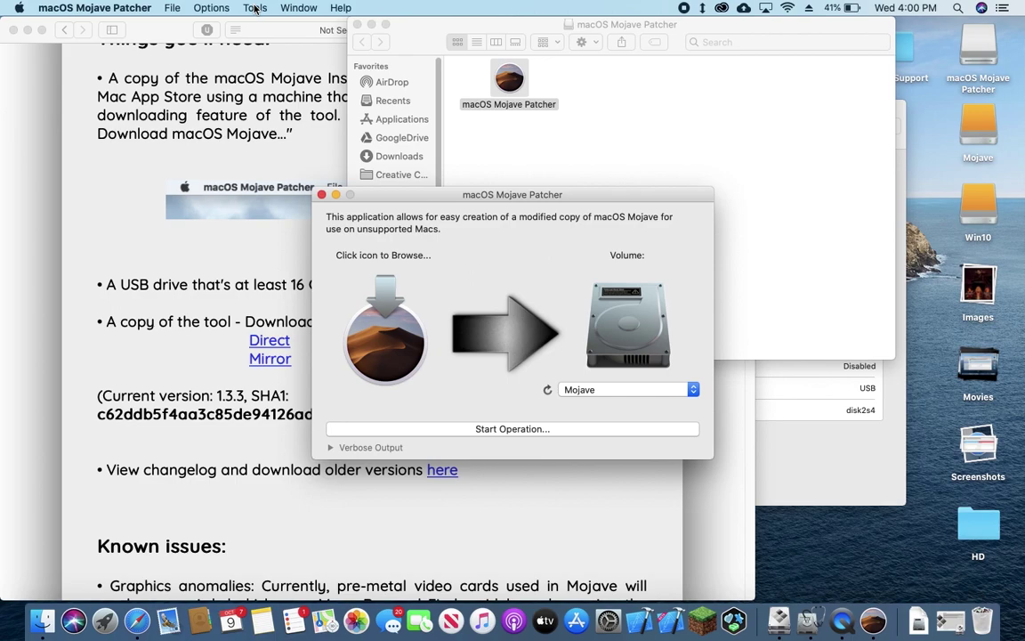
Use Tools > Download macOS Mojave to fetch the installer from Apple into Downloads
click(385, 329)
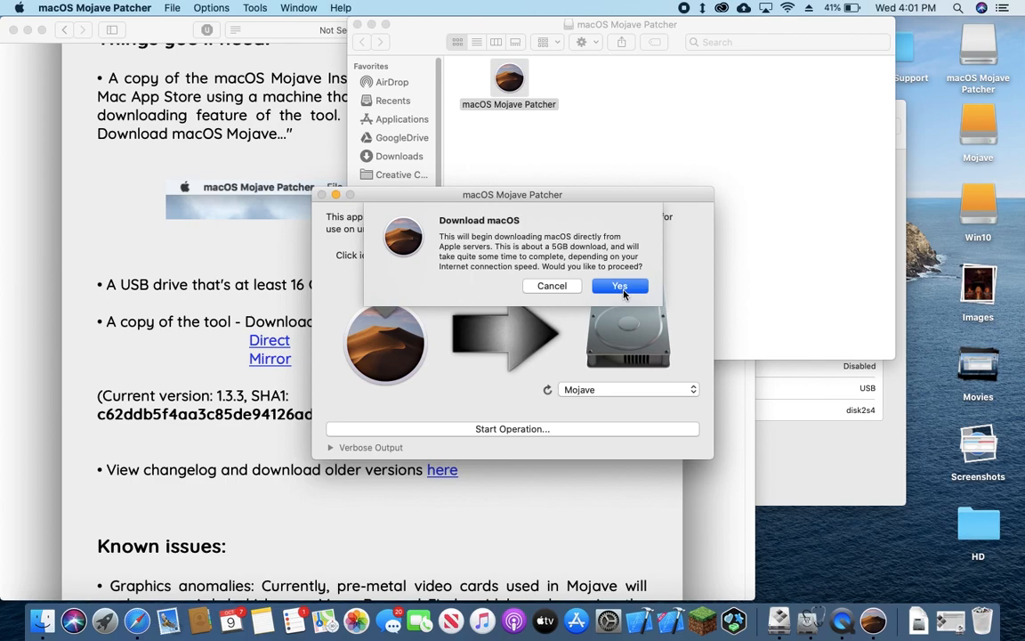
click(619, 284)
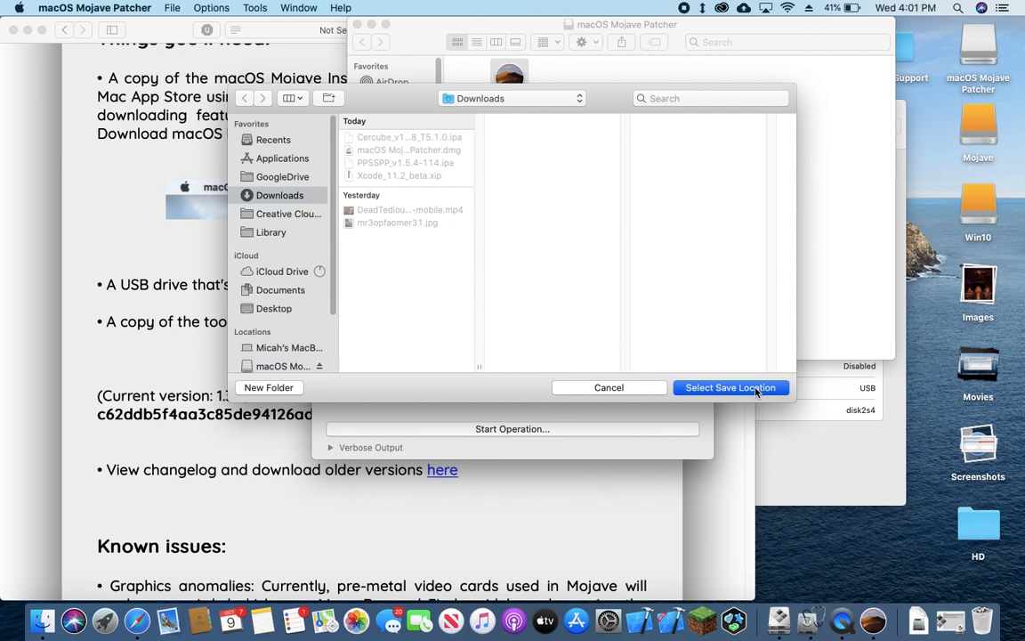
click(730, 388)
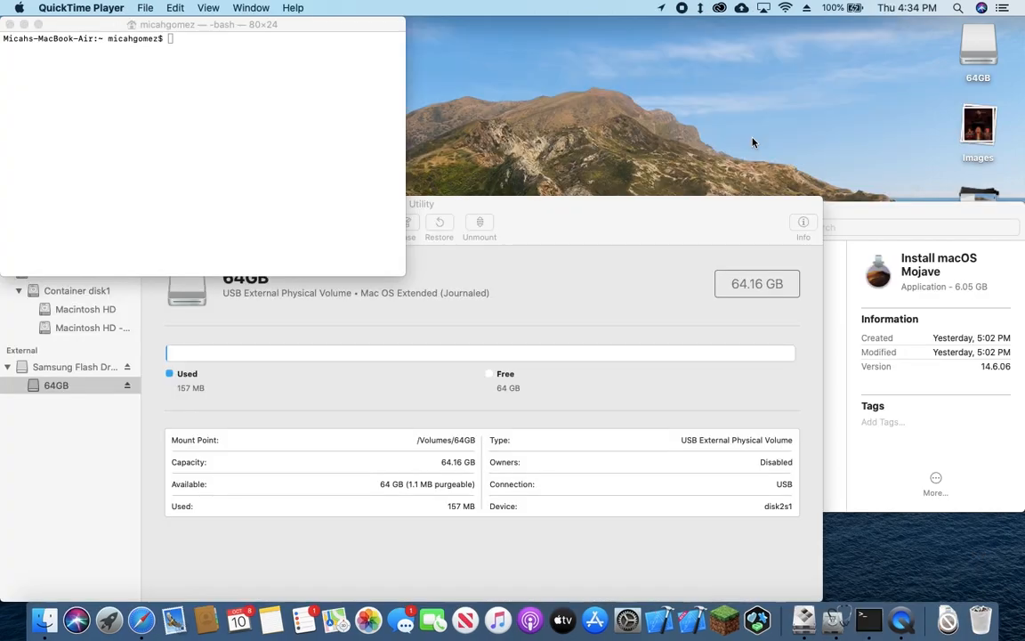
mouse_move(946, 270)
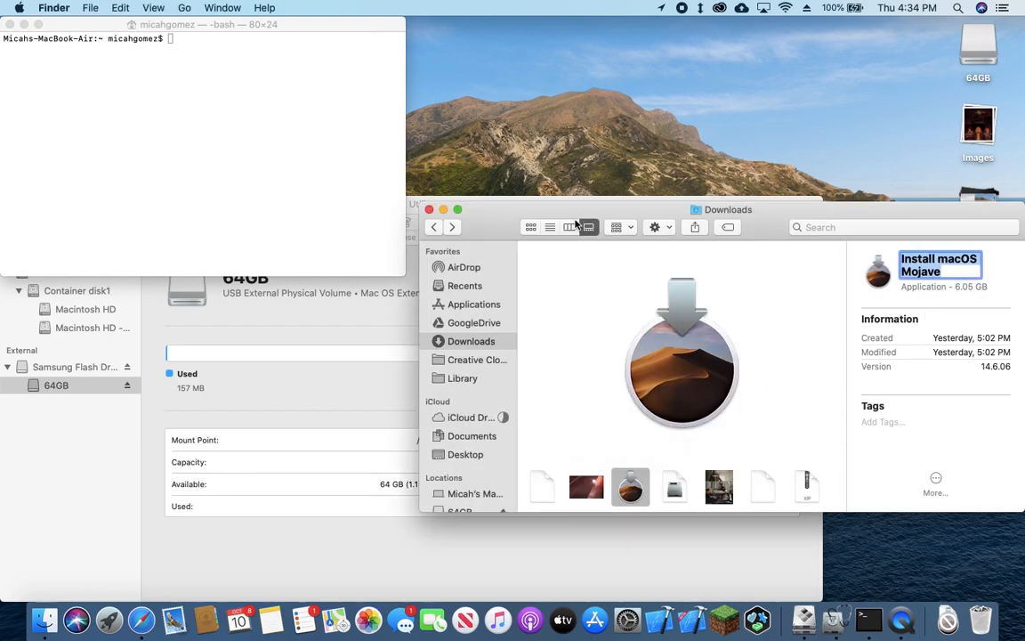
Show the Install macOS Mojave package contents in list view and locate createinstallmedia in Contents/Resources
right_click(630, 488)
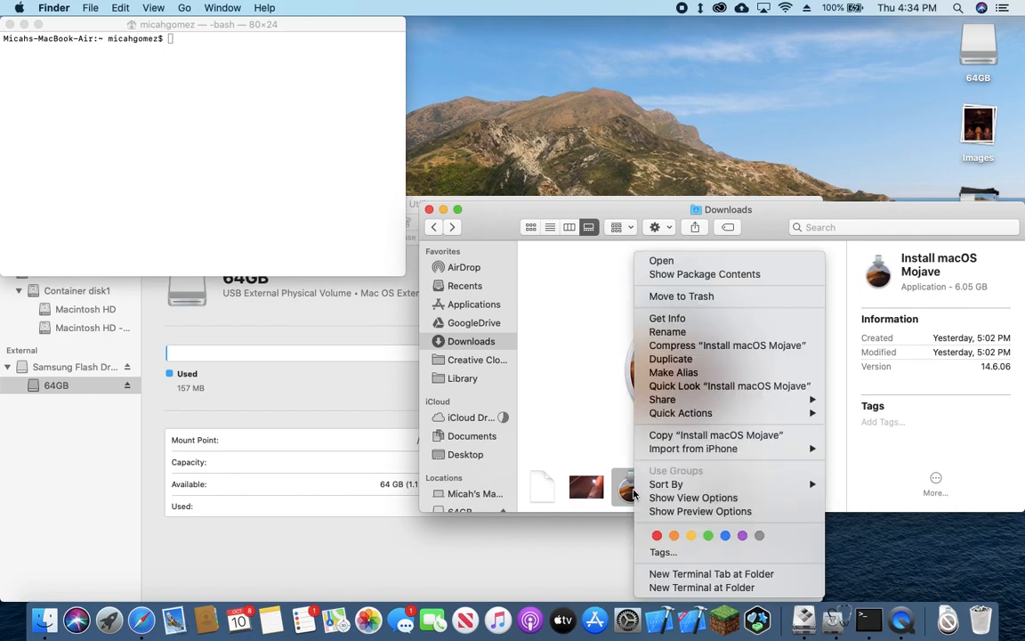
click(692, 274)
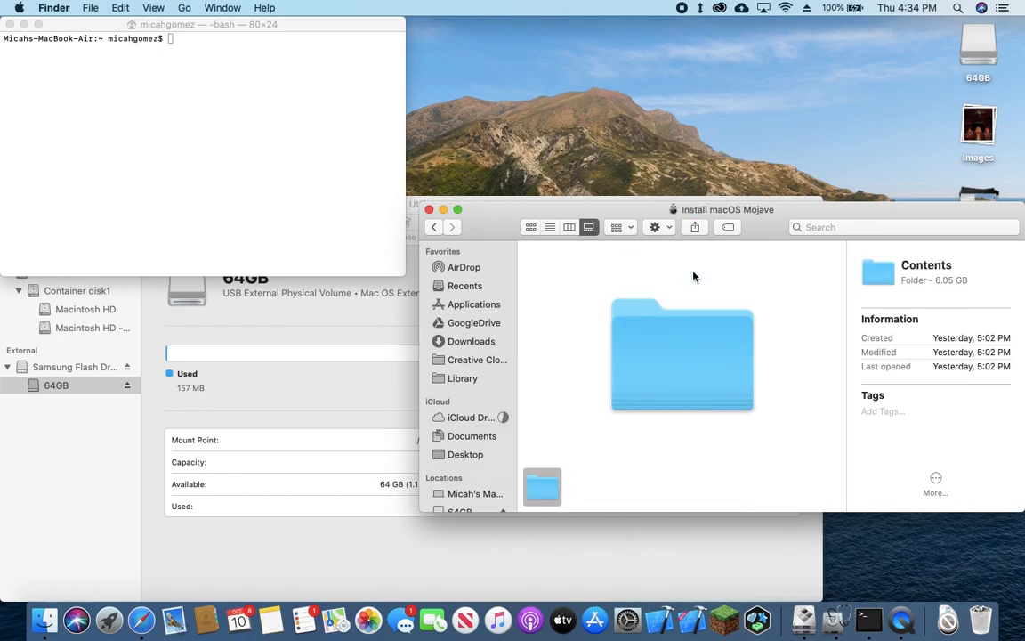
click(550, 228)
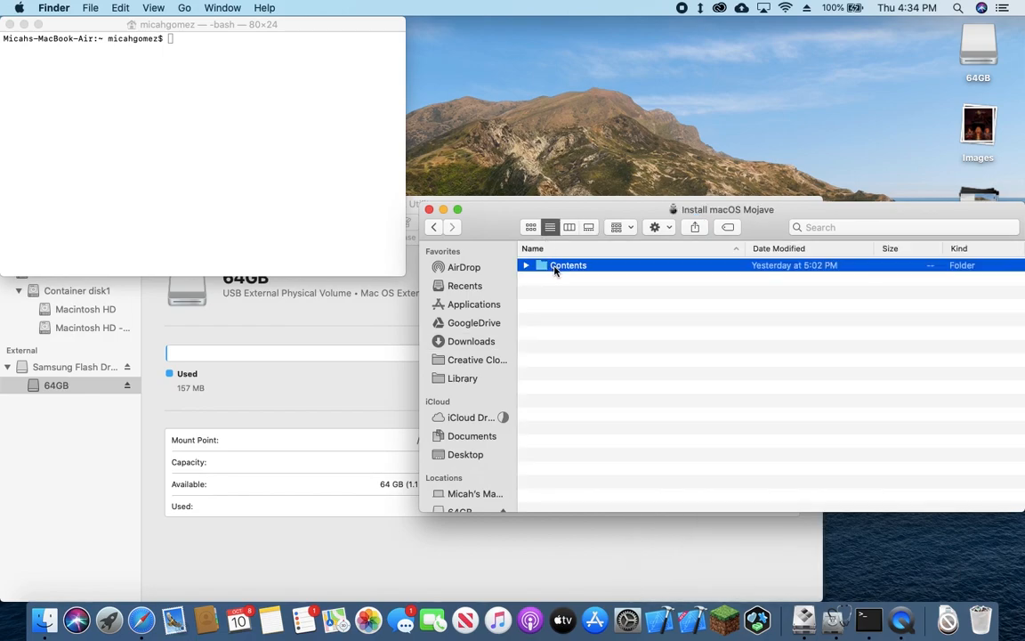
double_click(566, 265)
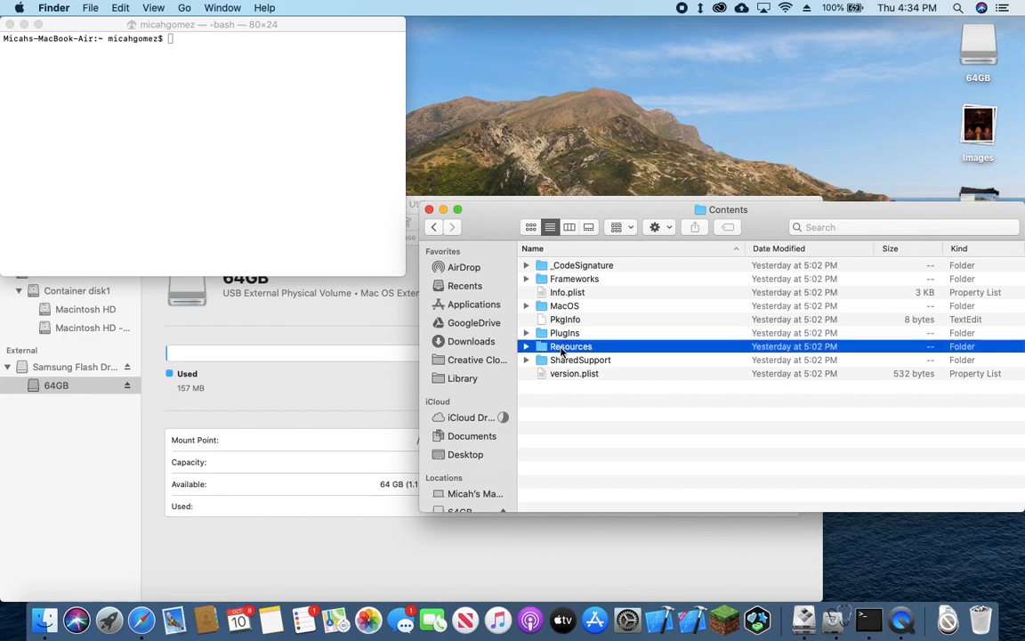
double_click(570, 346)
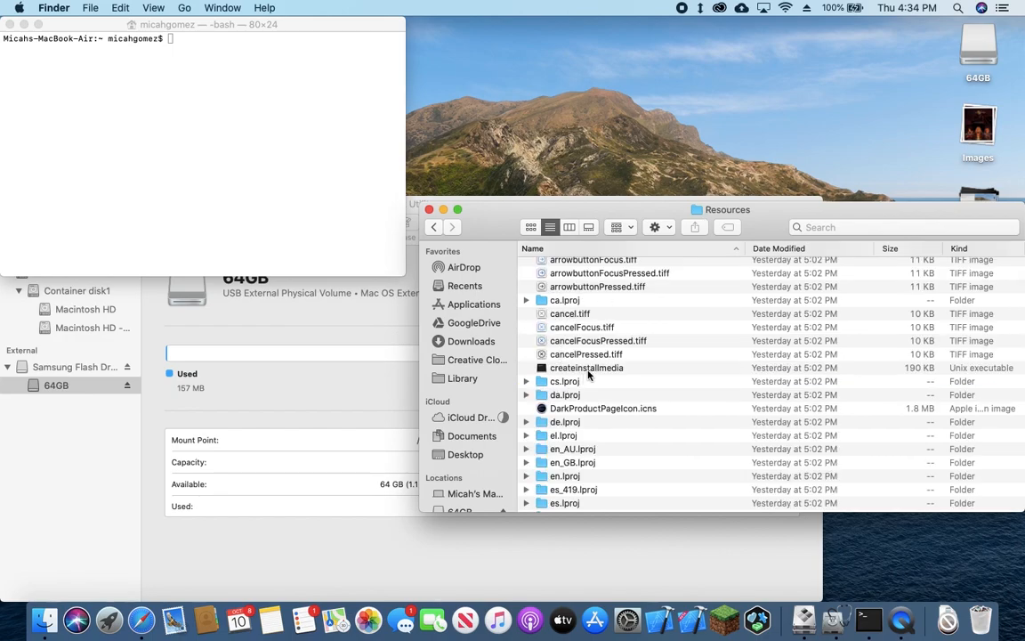
click(584, 367)
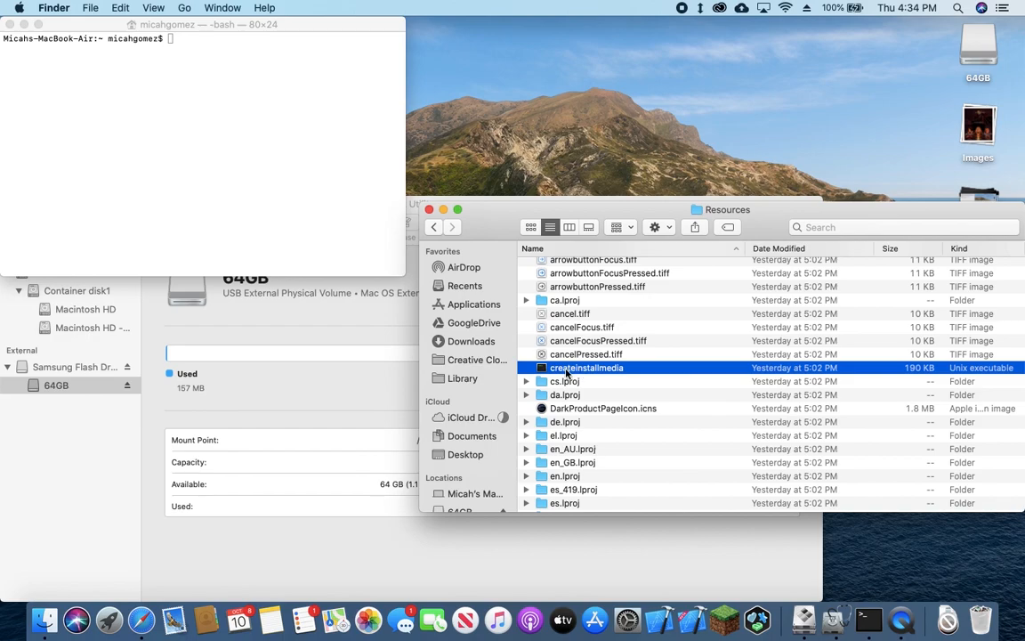
mouse_move(393, 395)
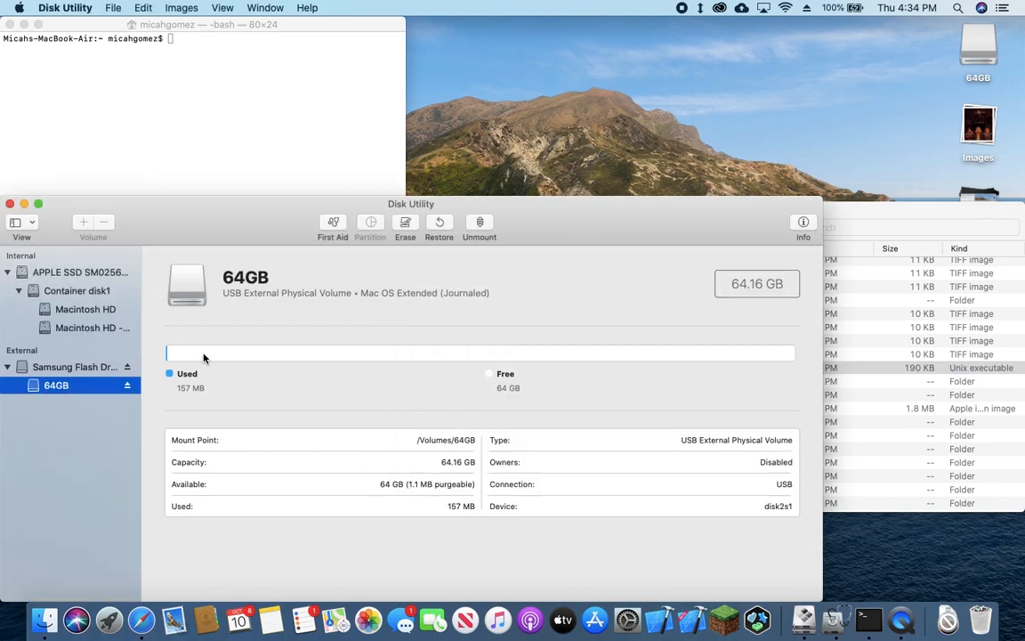
mouse_move(225, 310)
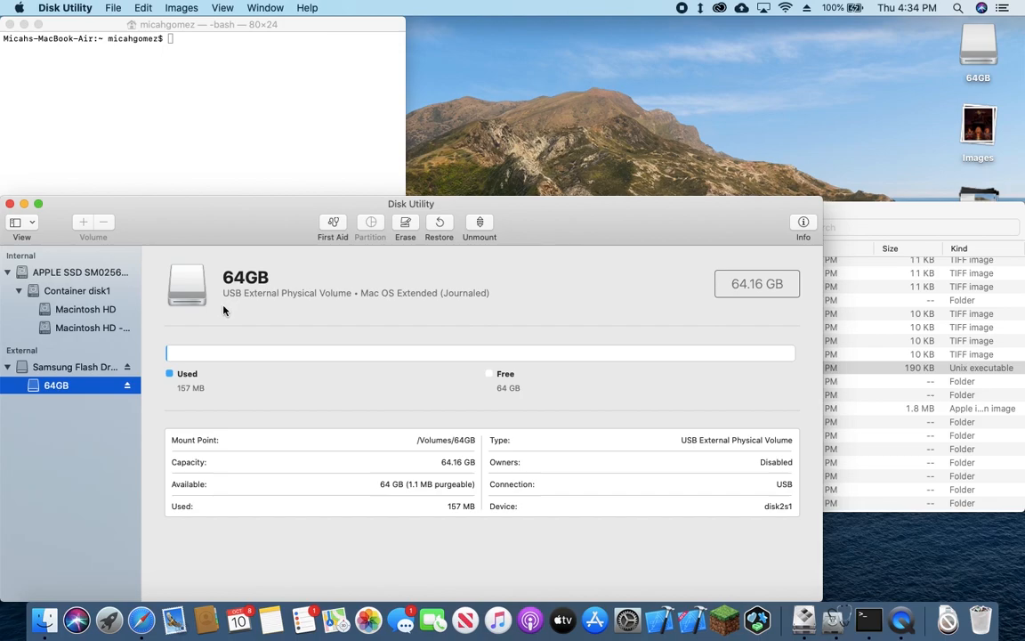
mouse_move(210, 331)
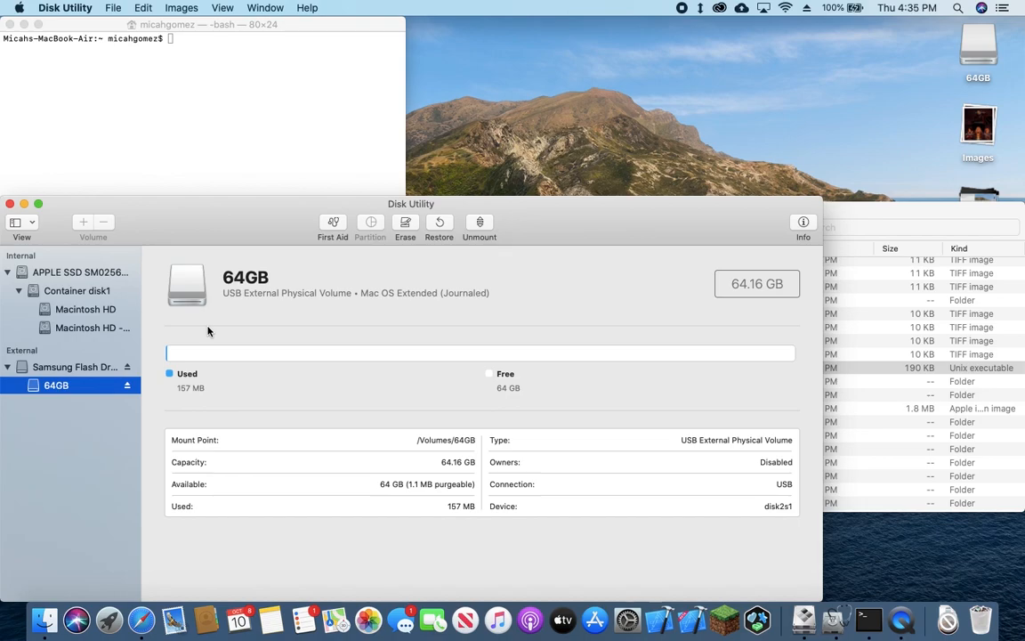
mouse_move(296, 320)
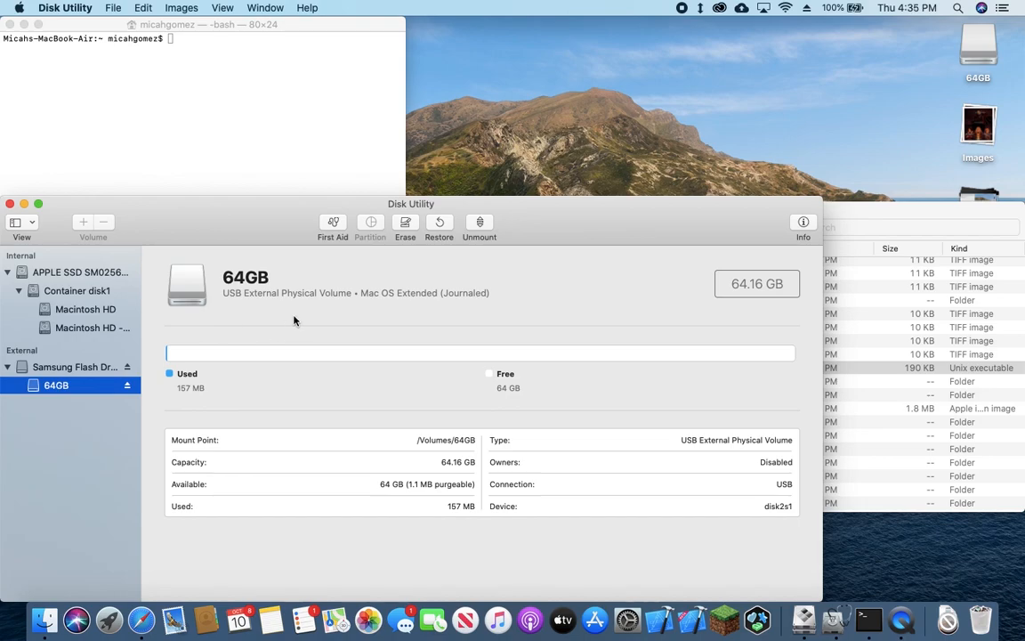
mouse_move(297, 108)
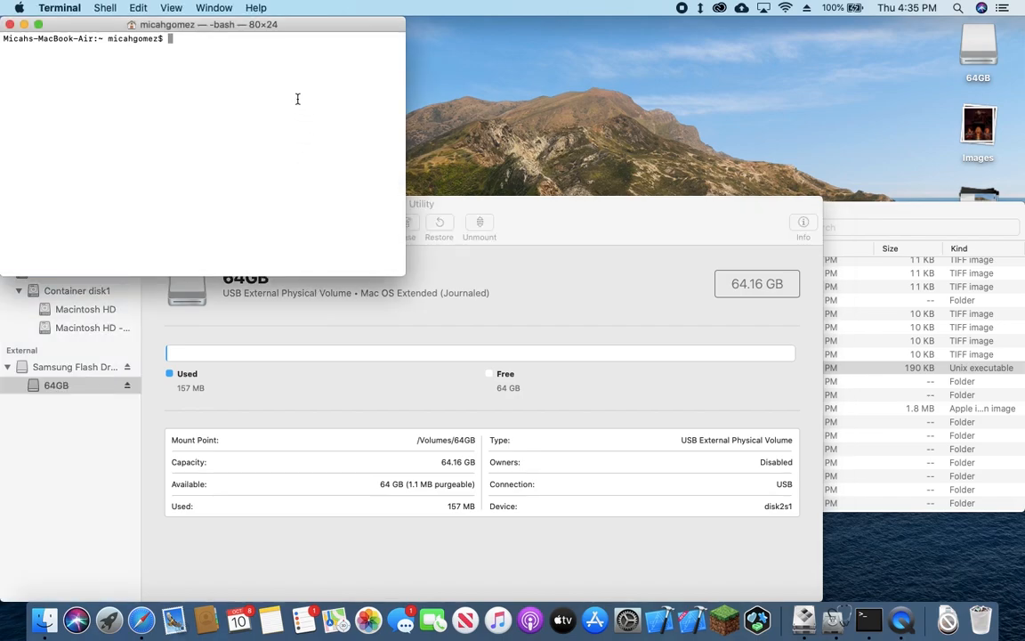
Run sudo createinstallmedia --volume /Volumes/64GB in Terminal, dragging in the executable's path
text(sudo)
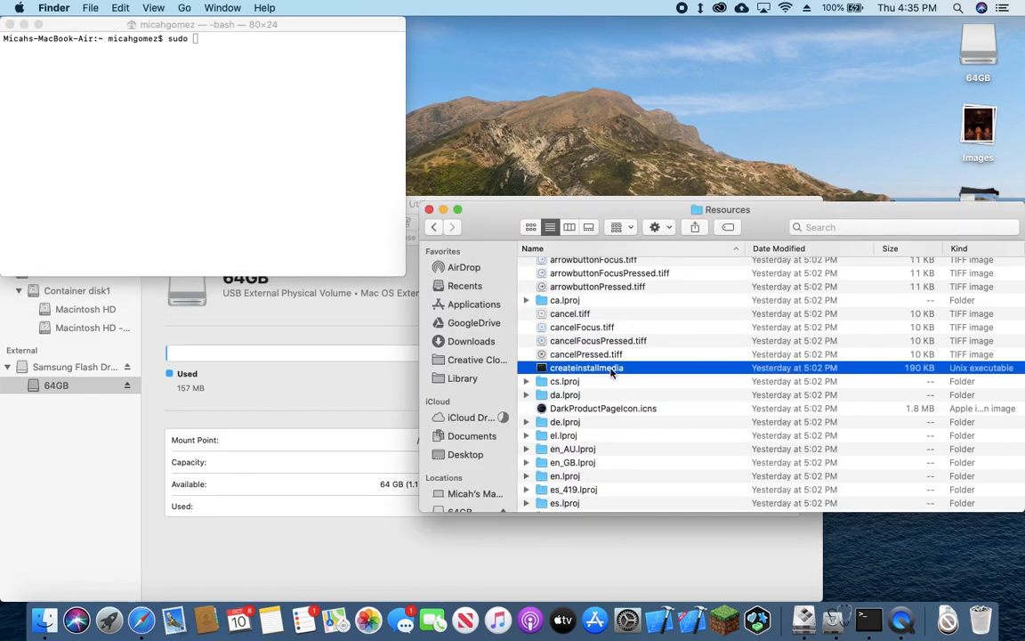
drag(587, 367, 321, 189)
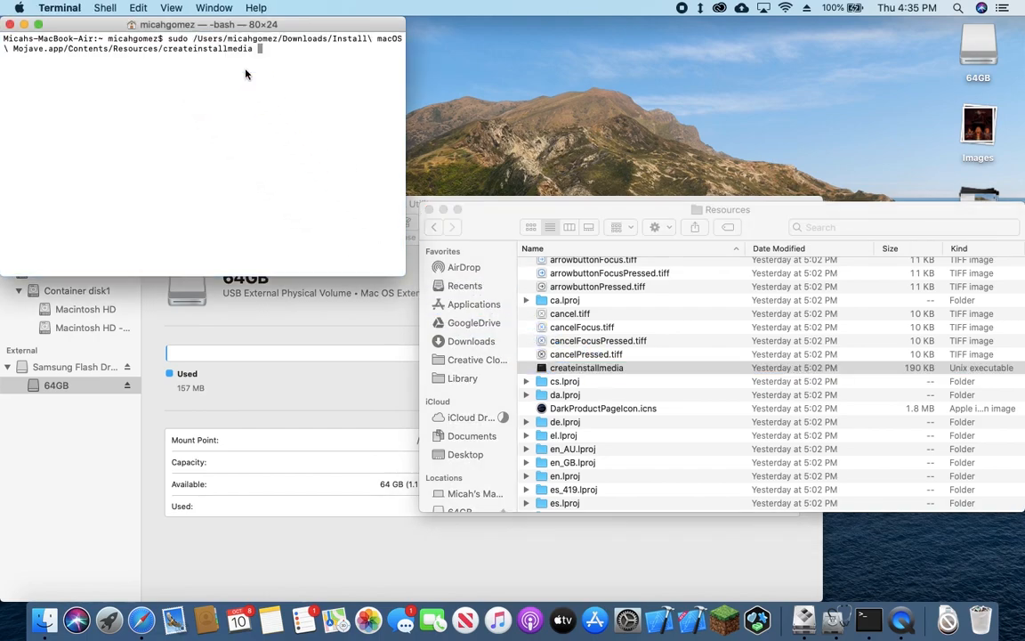
mouse_move(277, 107)
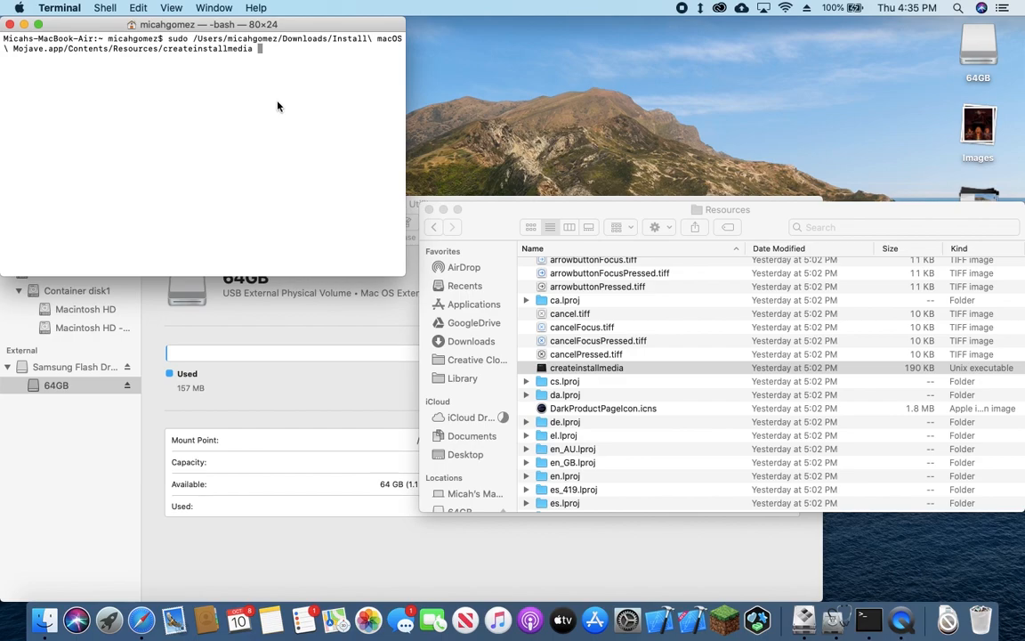
mouse_move(252, 64)
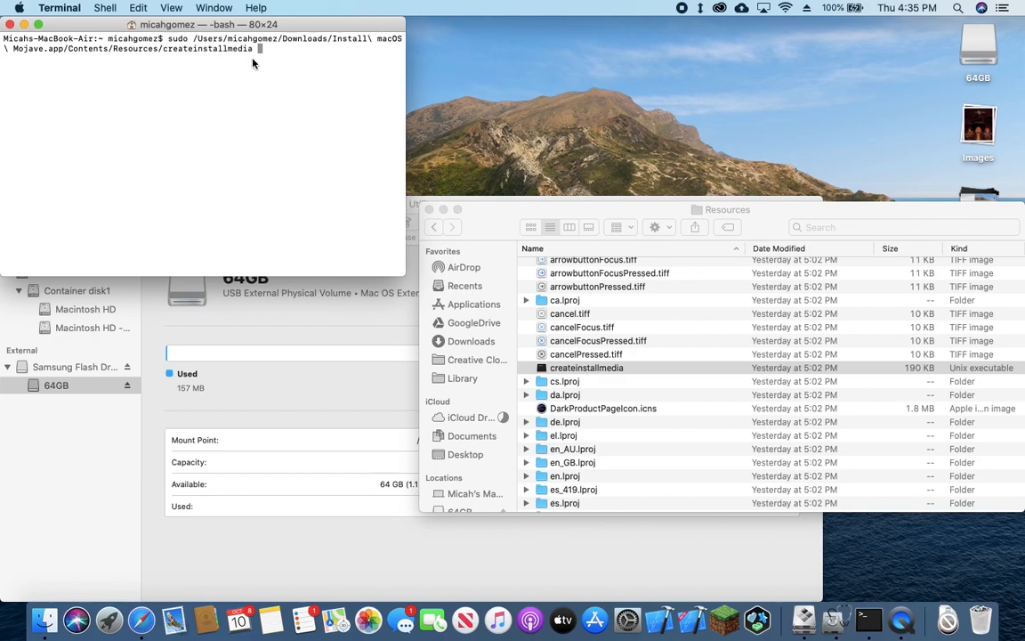
mouse_move(281, 67)
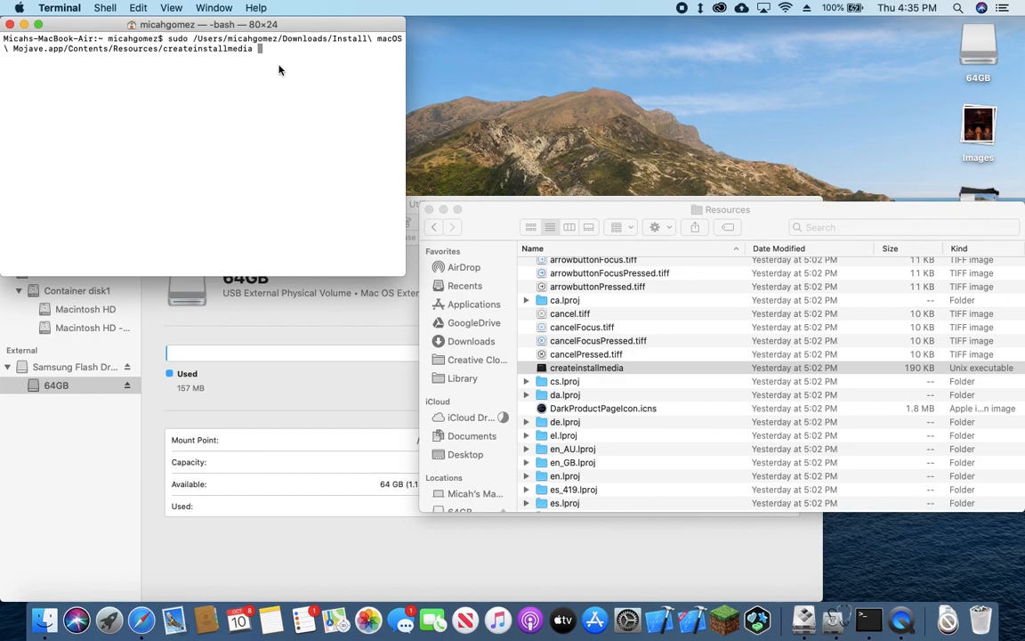
text(--volume)
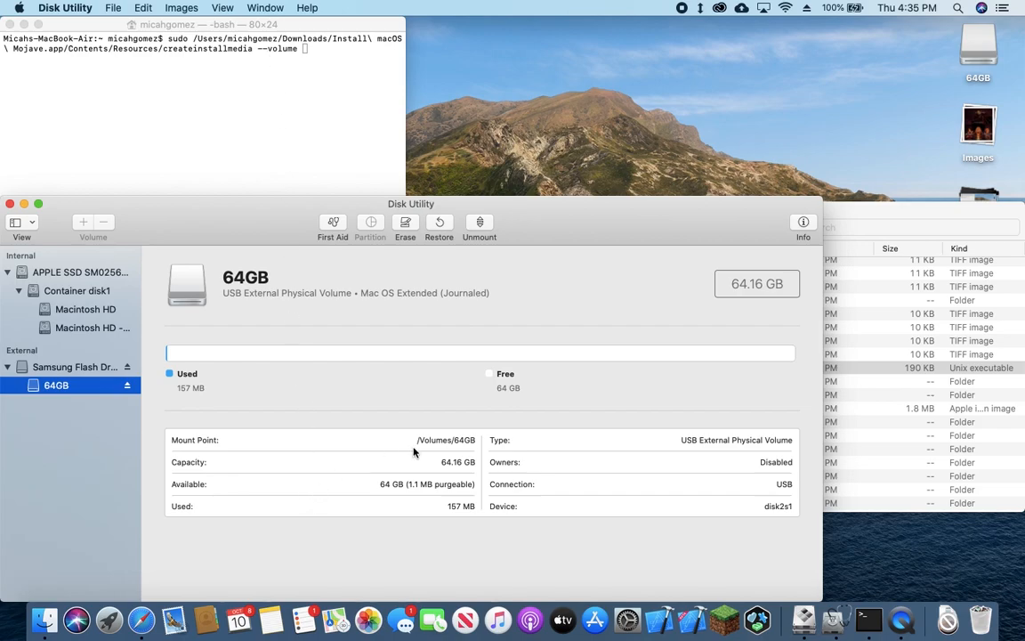
double_click(445, 440)
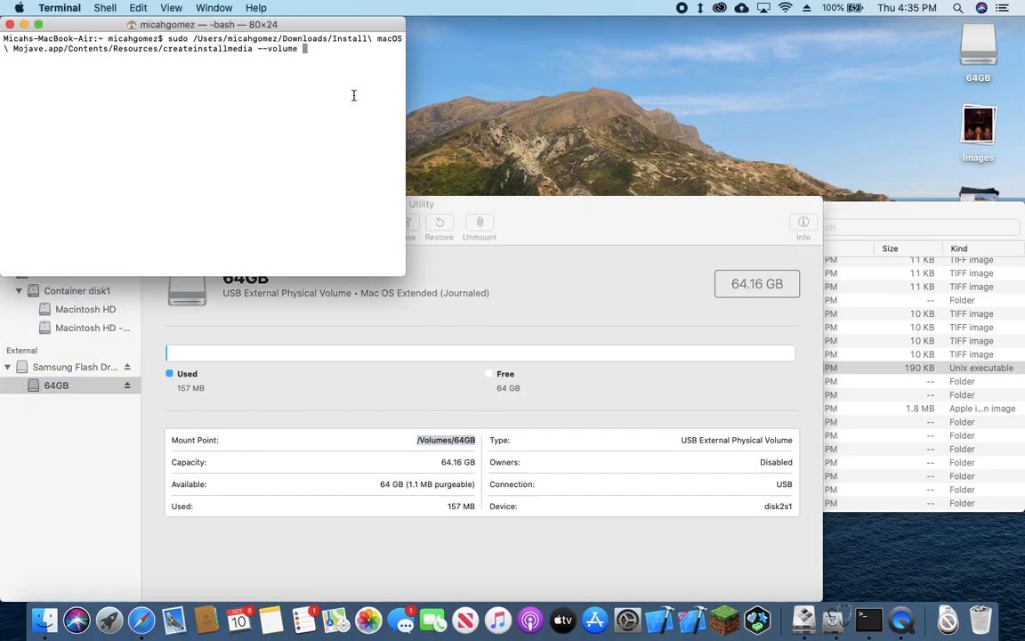
text(/Volumes/64GB)
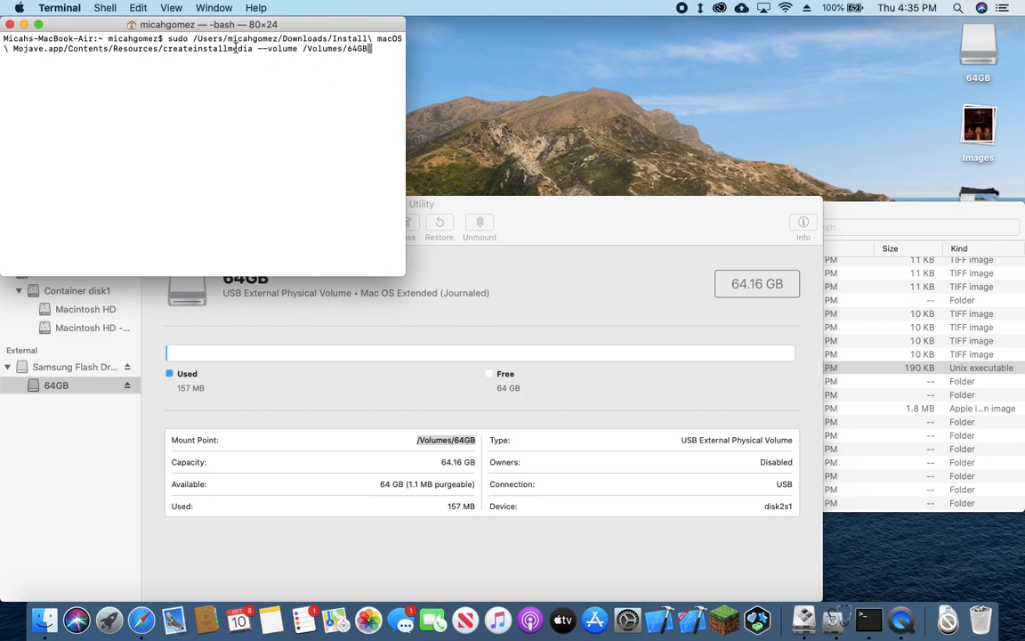
mouse_move(359, 82)
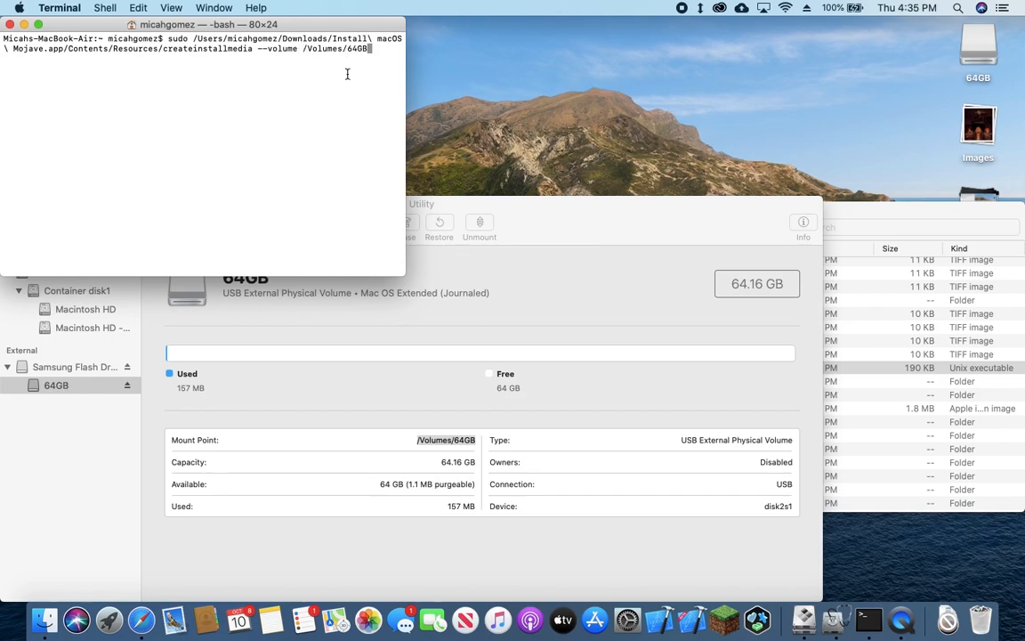
mouse_move(360, 78)
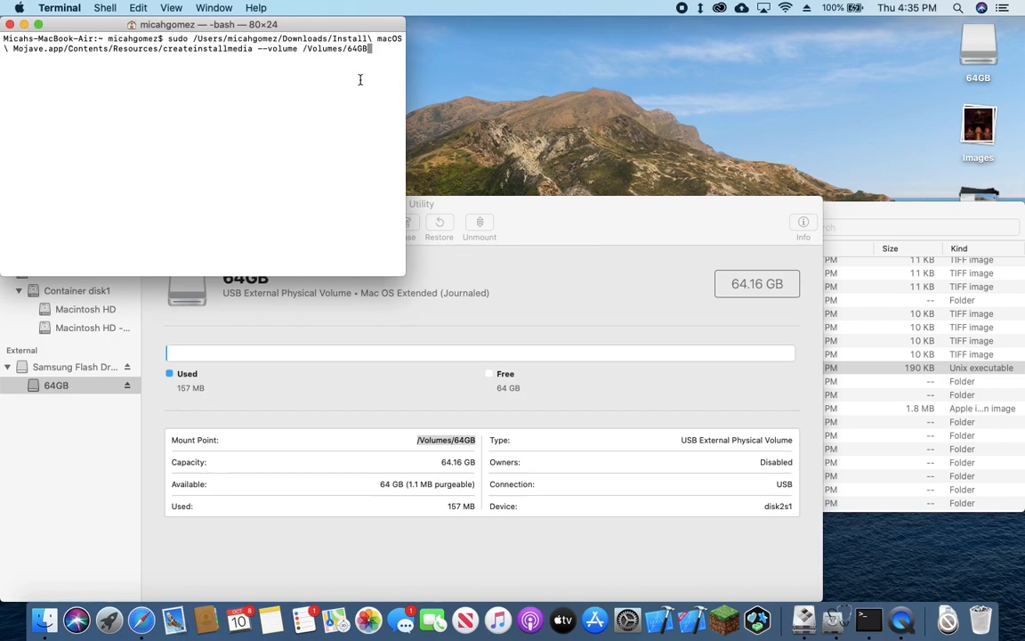
key(Return)
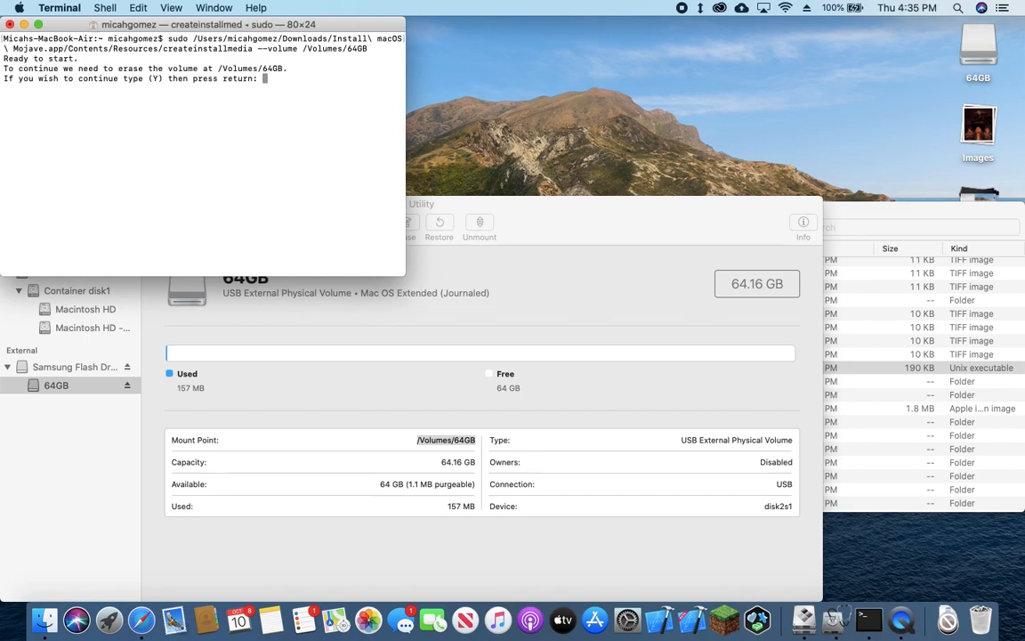
Confirm erasing the 64GB volume with Y, then launch Boot Camp Assistant from the Dock
text(Y)
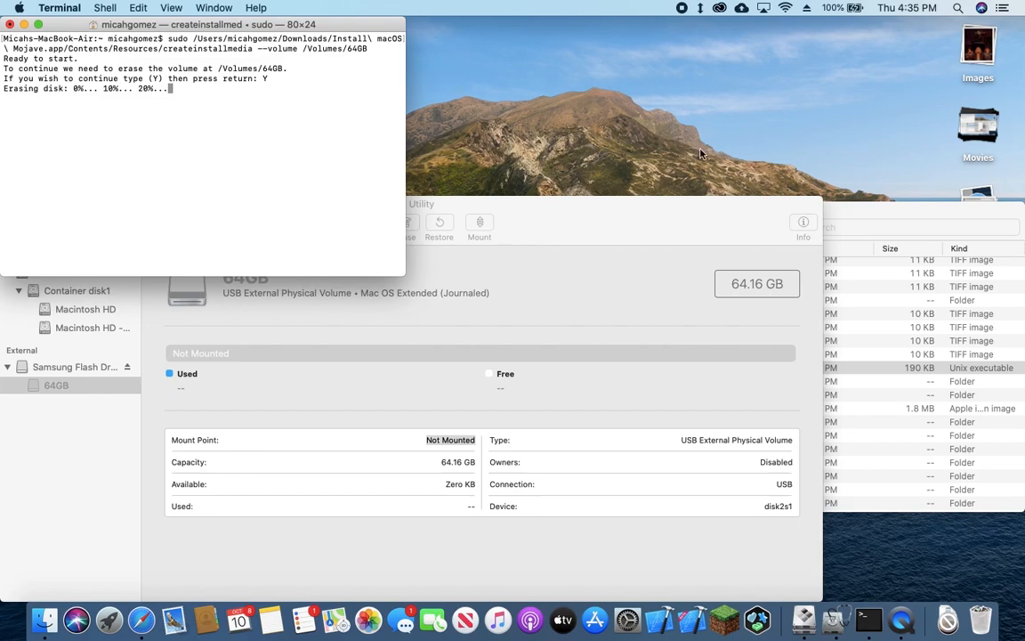
mouse_move(805, 616)
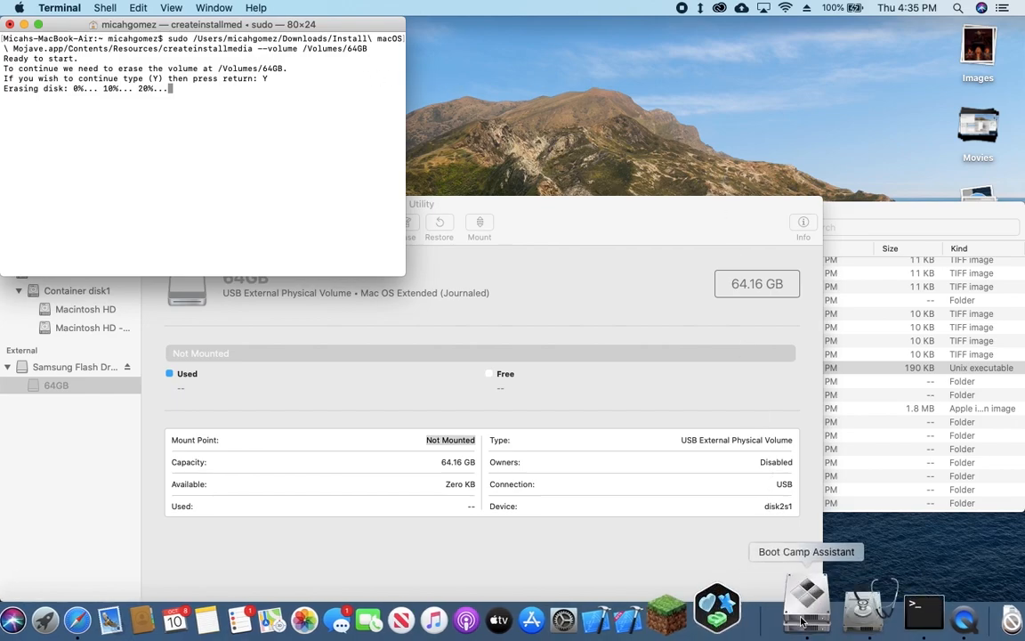
click(808, 605)
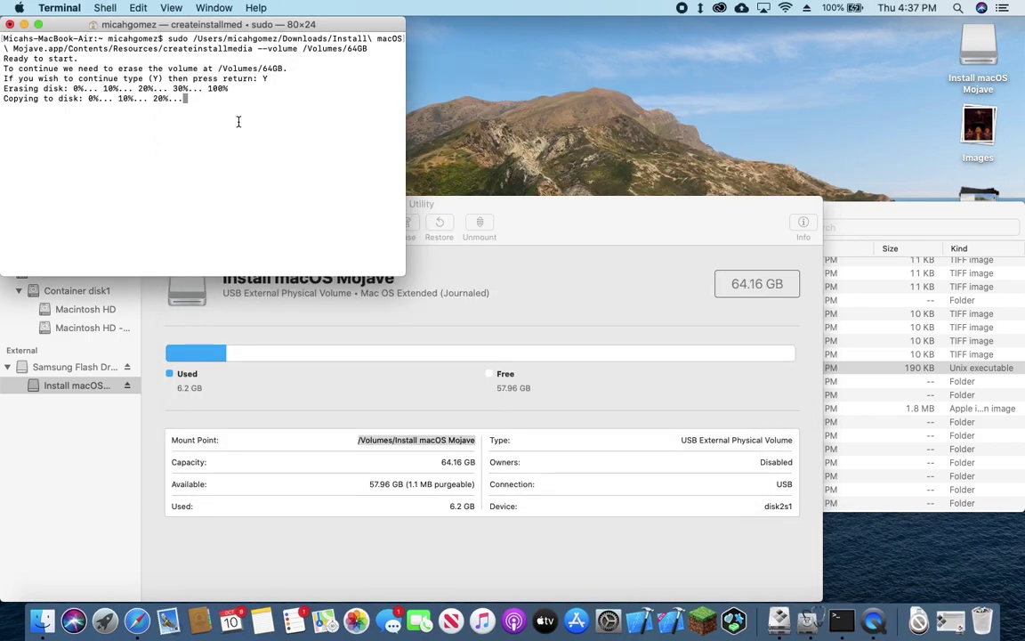
mouse_move(773, 616)
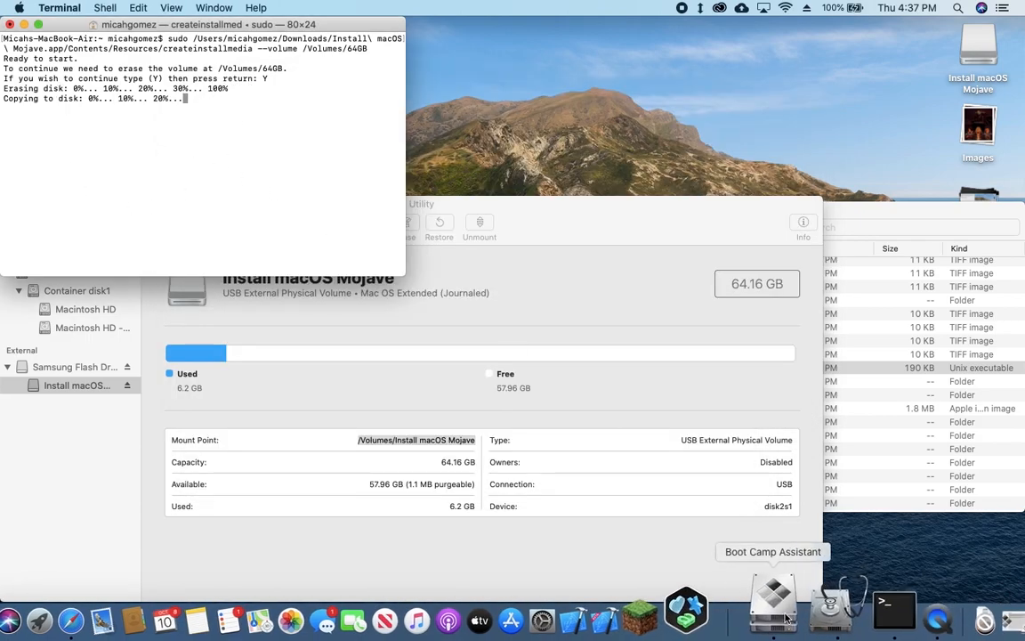
Start Action > Download Windows Support Software and point the WindowsSupport save prompt at the Desktop
click(772, 614)
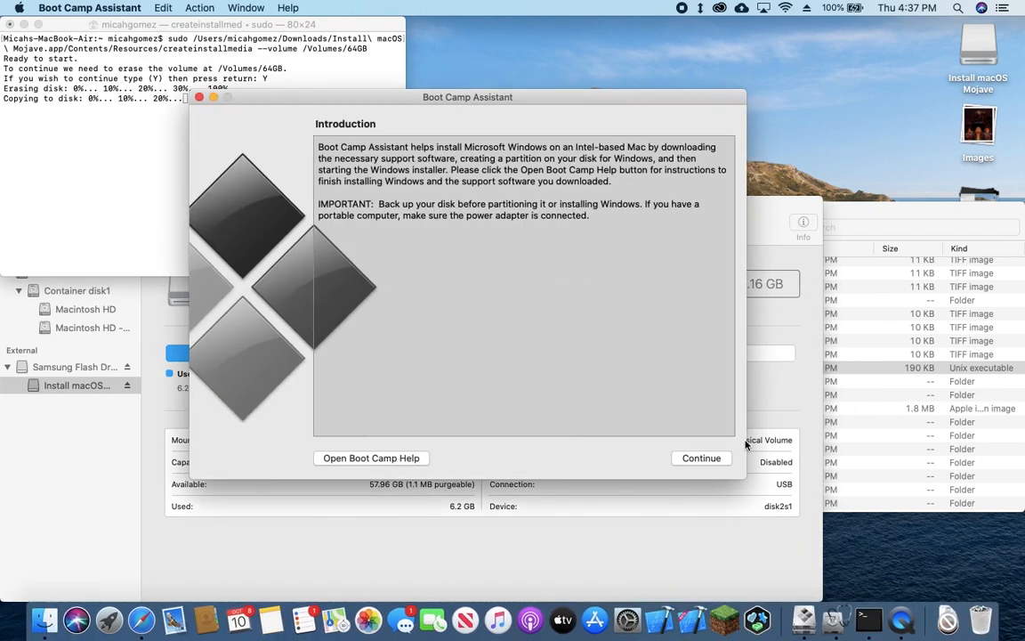
mouse_move(242, 55)
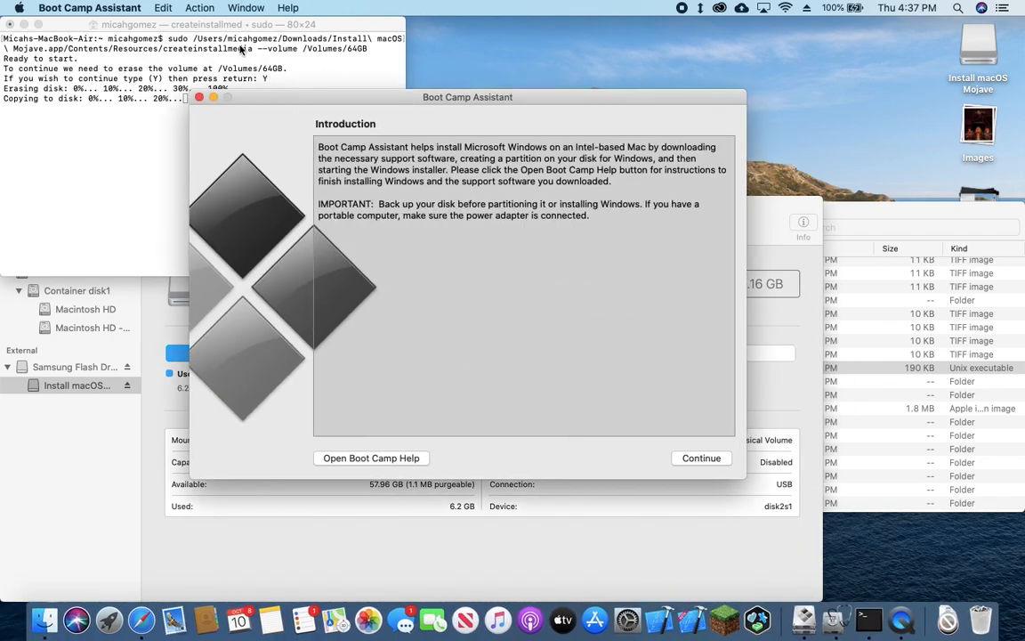
click(201, 8)
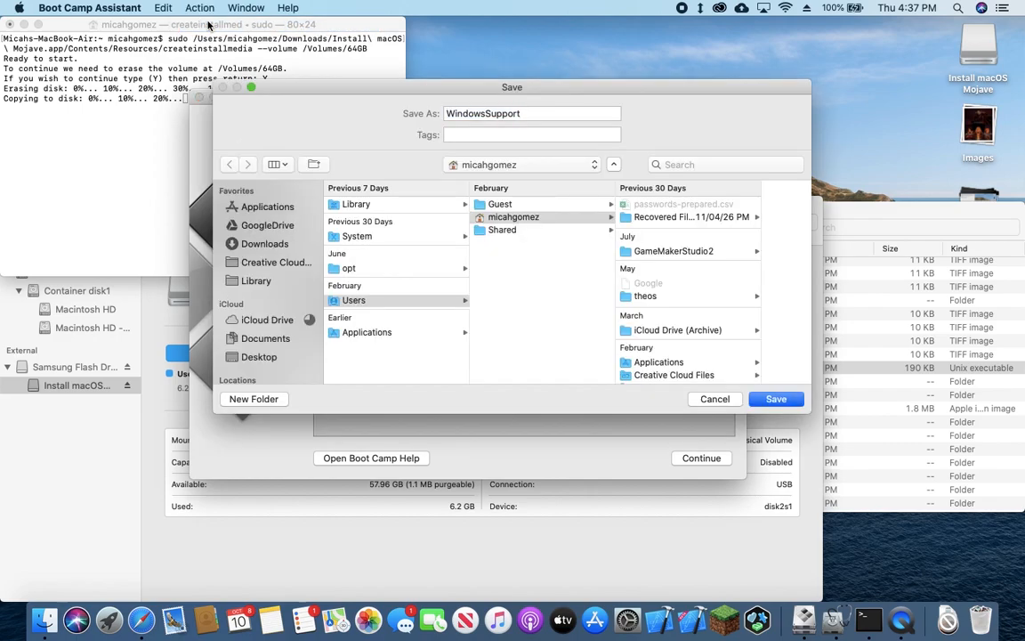
click(530, 114)
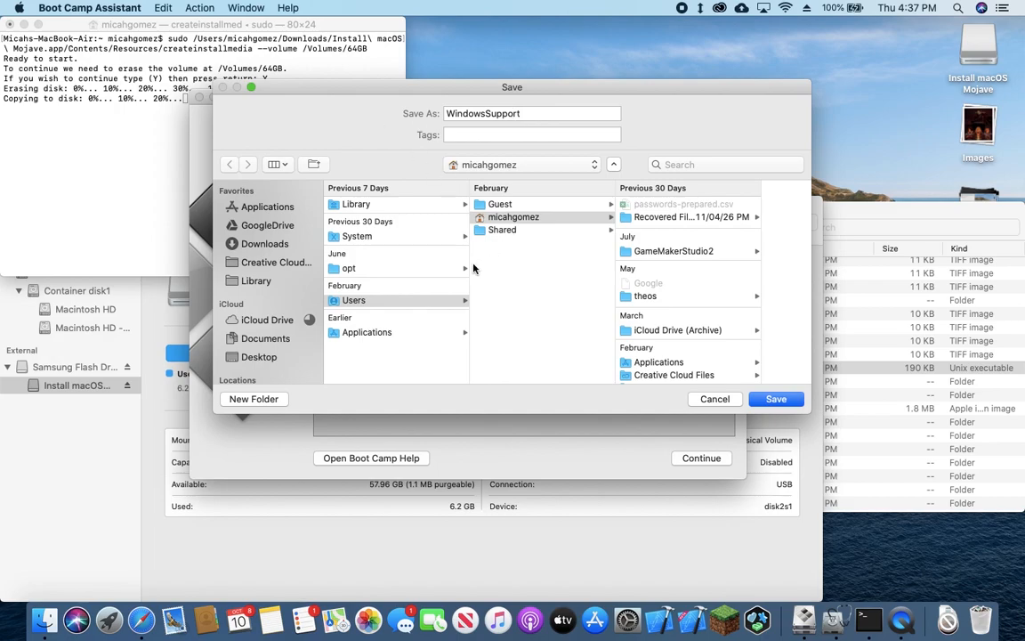
mouse_move(342, 299)
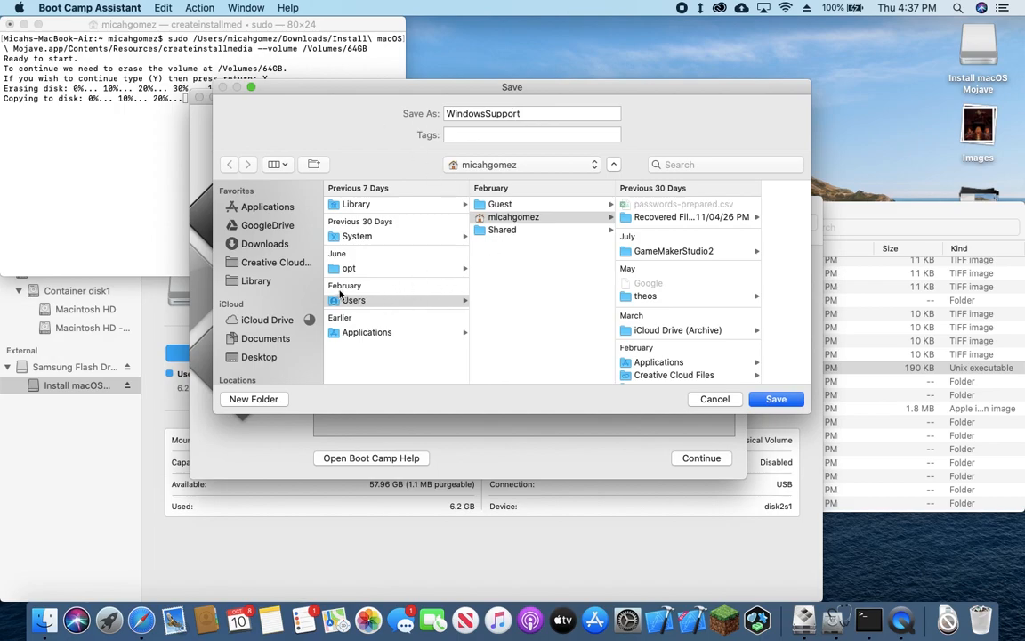
click(260, 356)
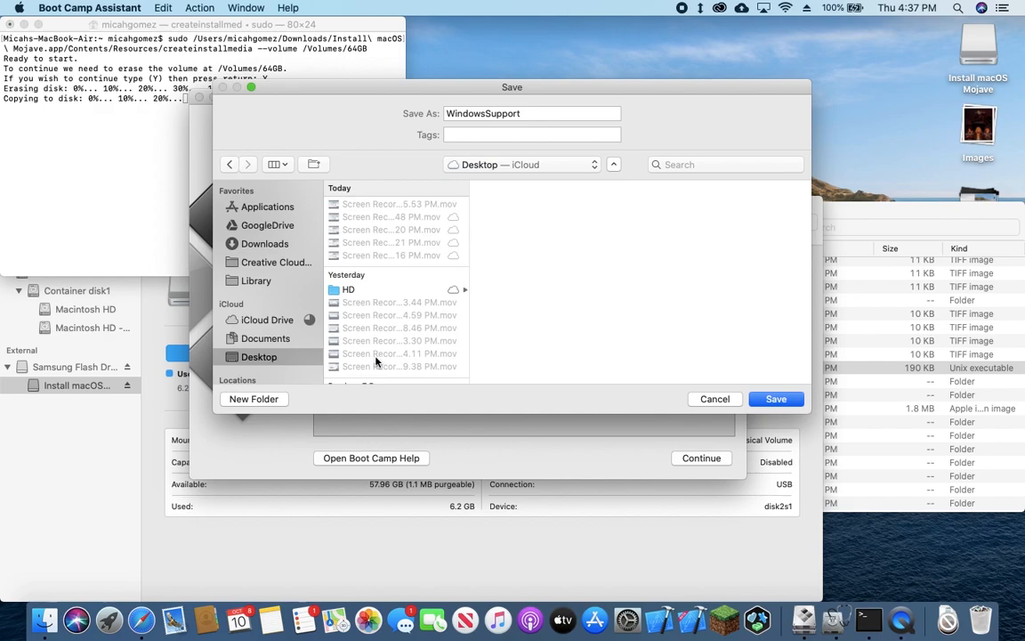
scroll(down, 3)
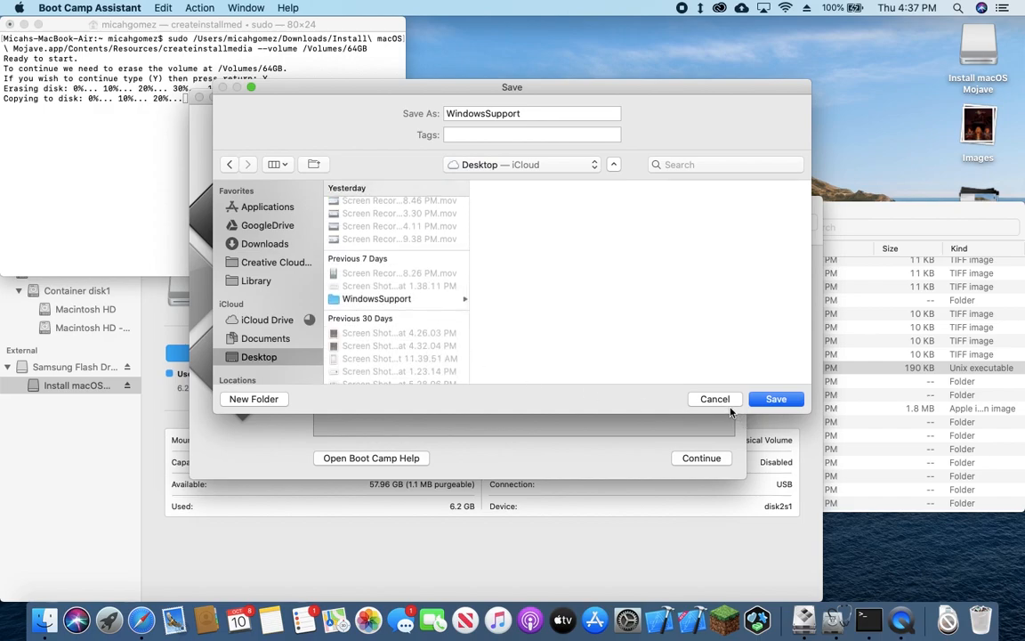
mouse_move(731, 405)
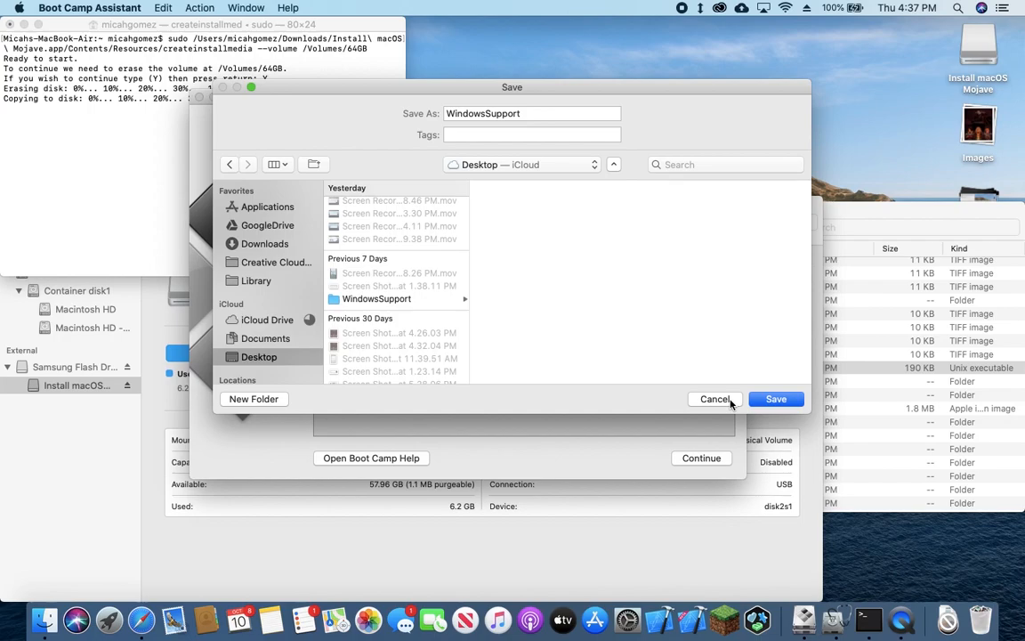